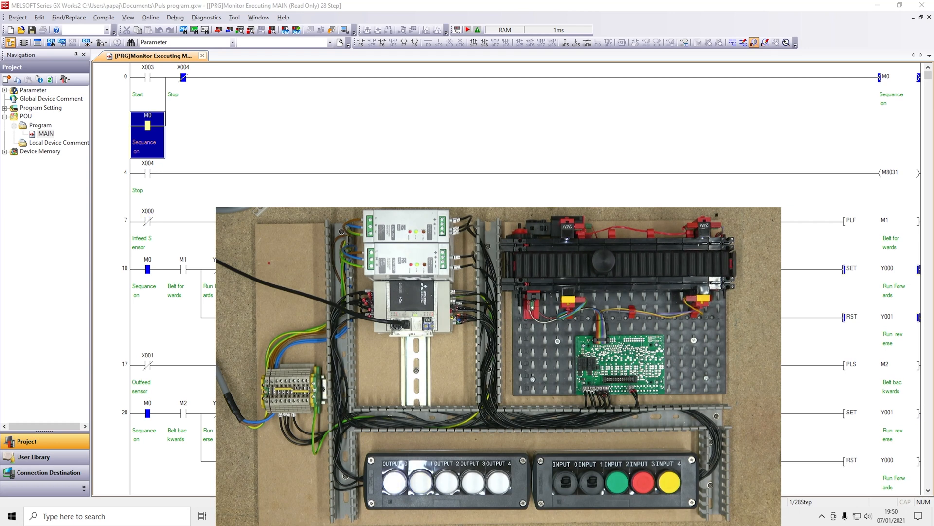
# - Switch from the monitored pulse ladder program to the Acrobat PLC manual window
pyautogui.click(297, 515)
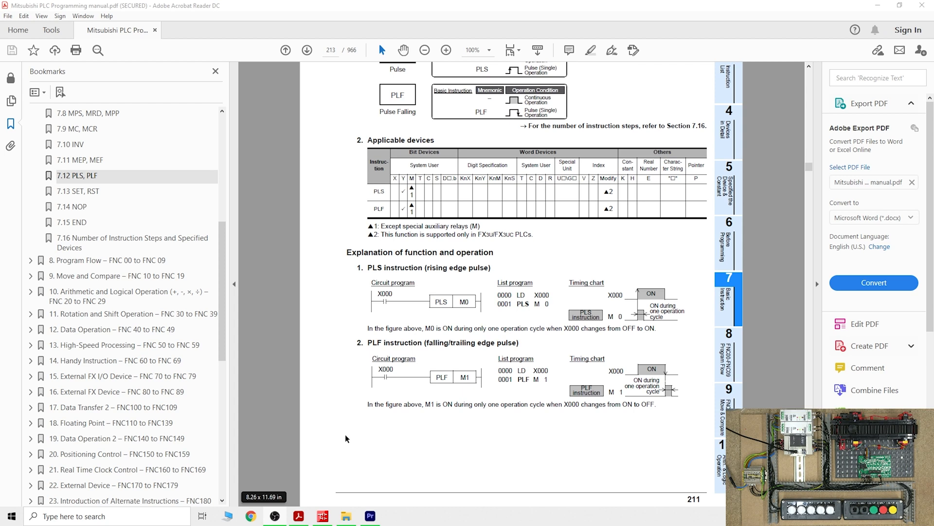
# - Scroll through section 7.12's PLS/PLF rising- and falling-edge pulse examples on page 213
pyautogui.scroll(3)
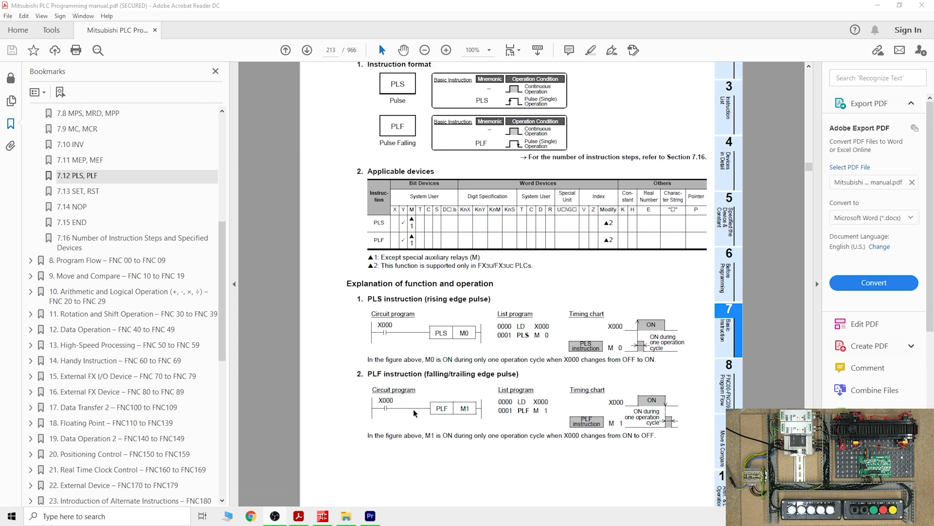
pyautogui.scroll(3)
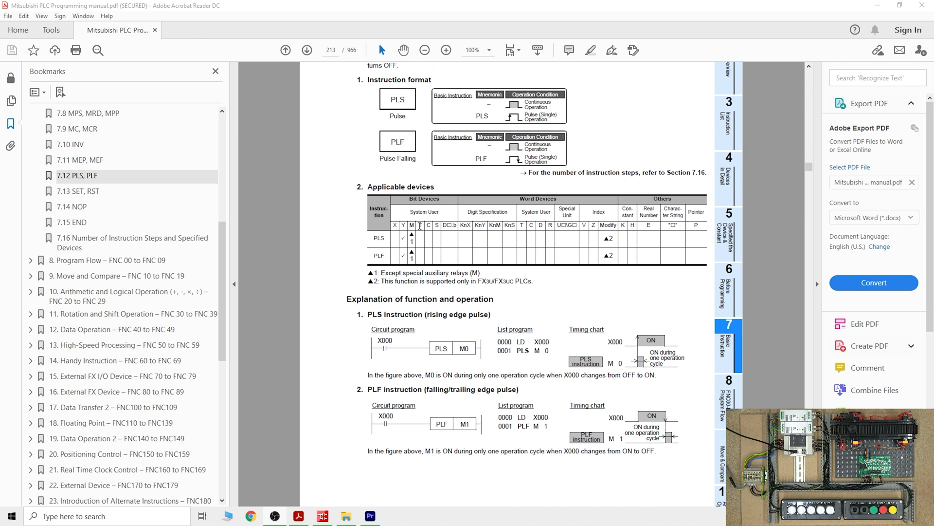
pyautogui.moveTo(480, 200)
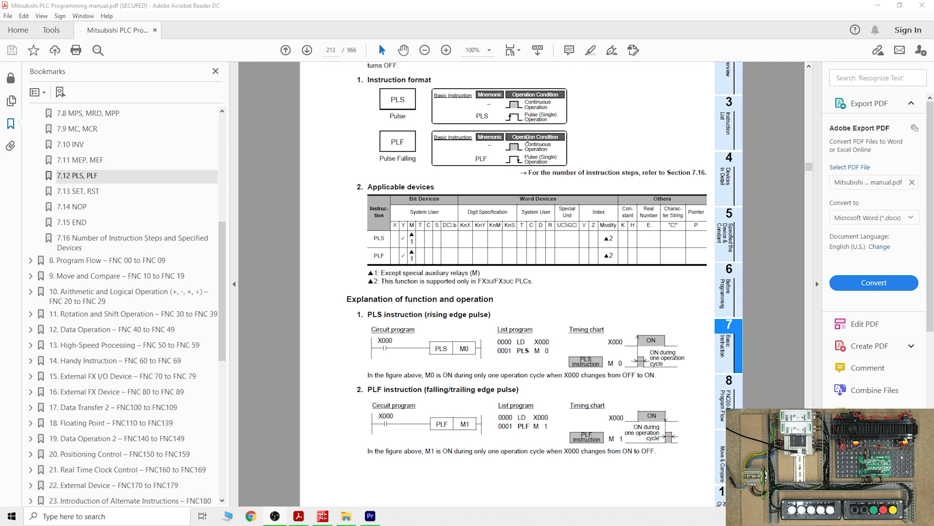
pyautogui.moveTo(443, 259)
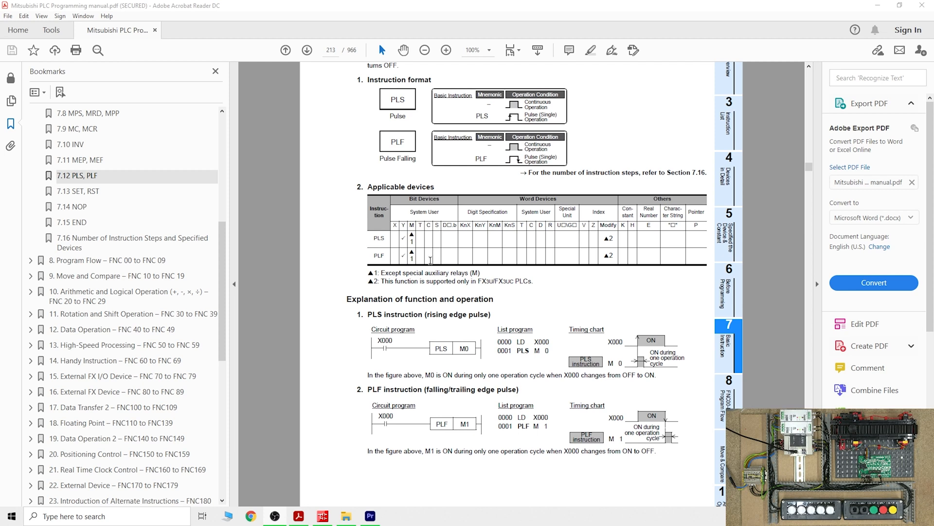
pyautogui.moveTo(422, 358)
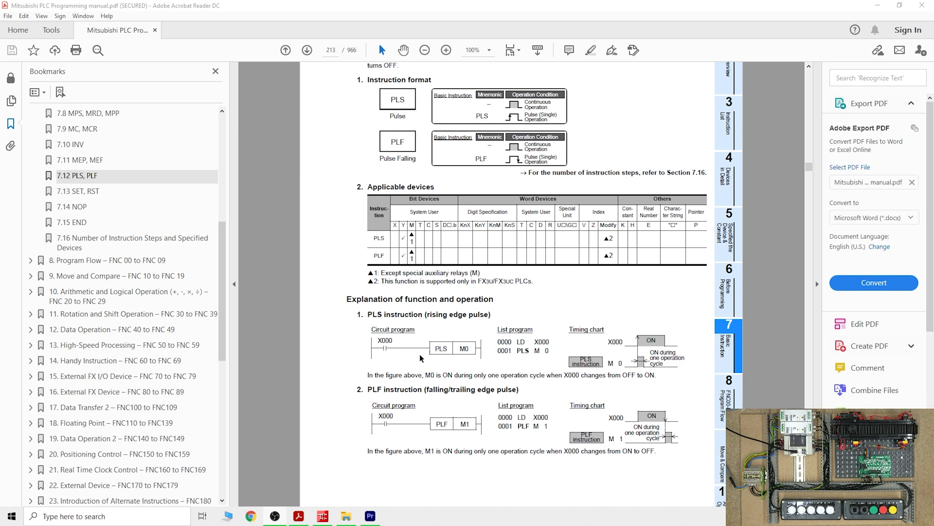
pyautogui.moveTo(458, 378)
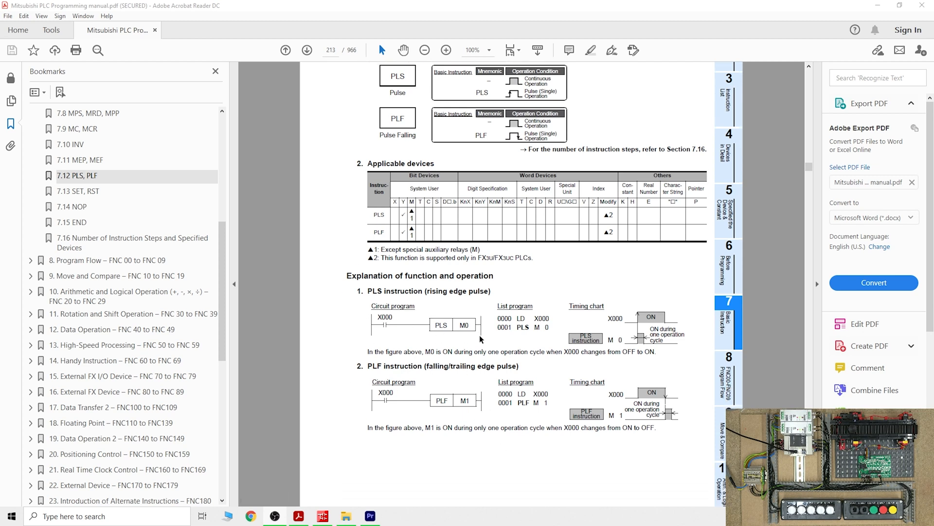
pyautogui.scroll(3)
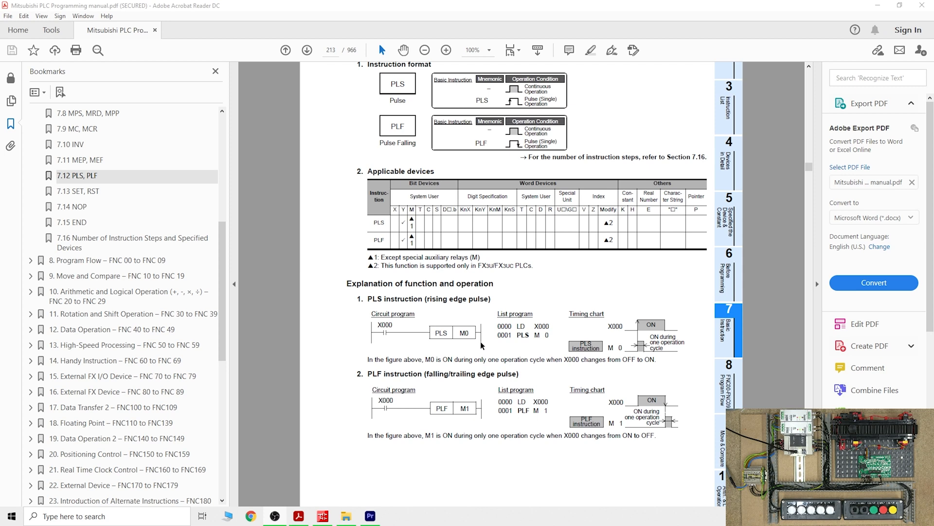
pyautogui.moveTo(496, 345)
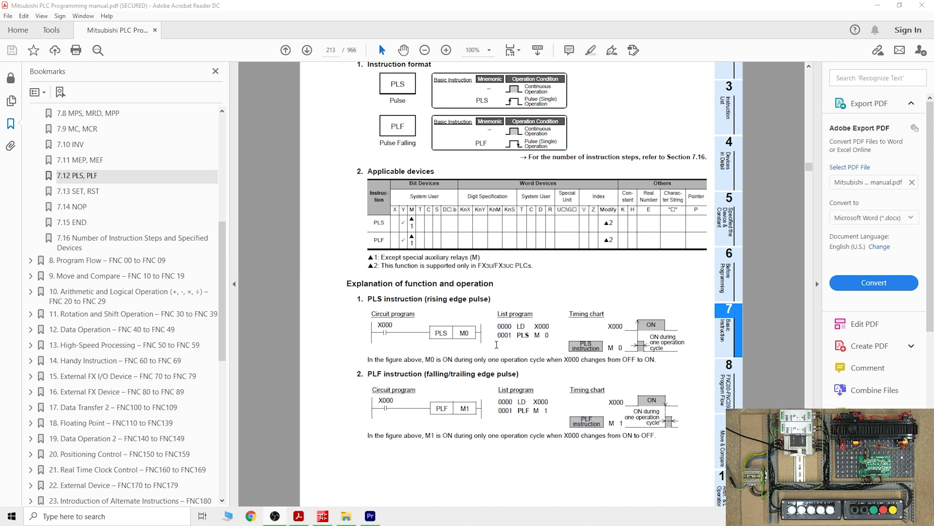
pyautogui.moveTo(419, 169)
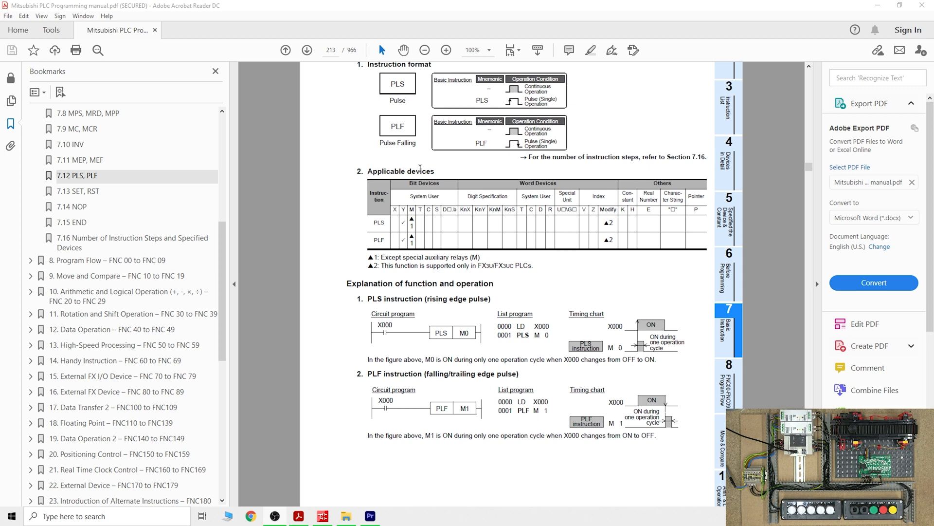
pyautogui.scroll(3)
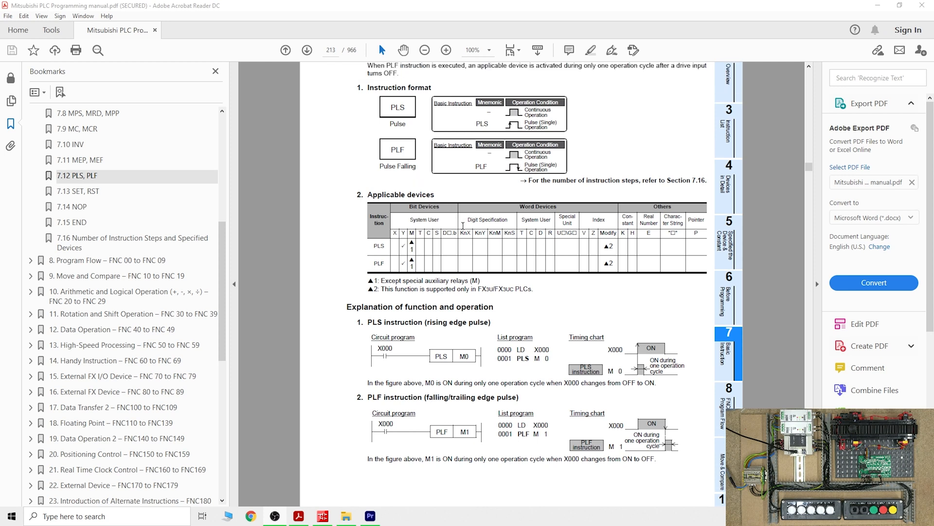
pyautogui.scroll(3)
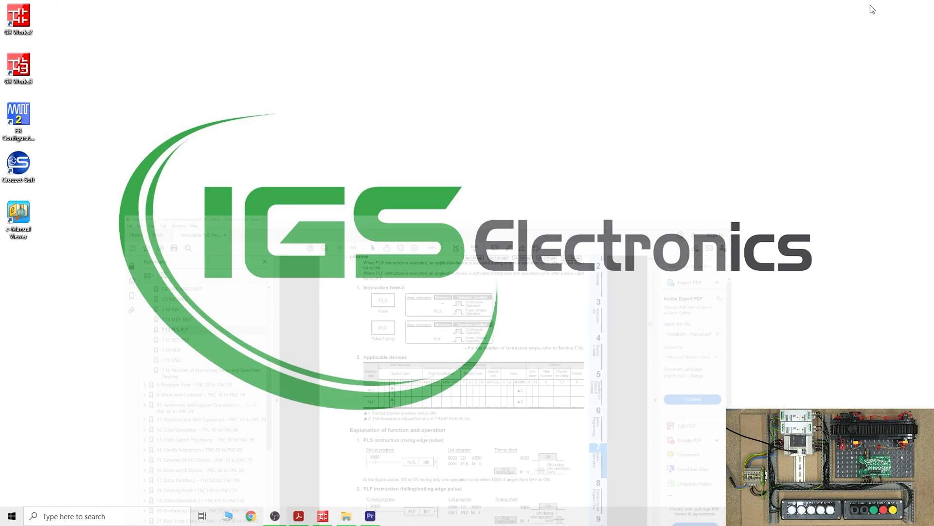
# - Launch GX Works2 from its desktop shortcut
pyautogui.doubleClick(18, 19)
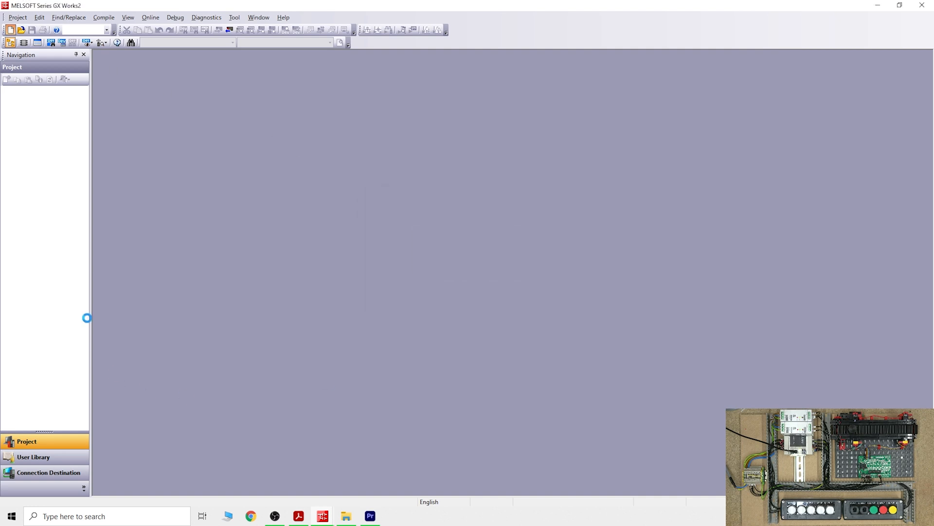
# - Create a new ladder project and enter a normally closed X000 contact
pyautogui.click(11, 30)
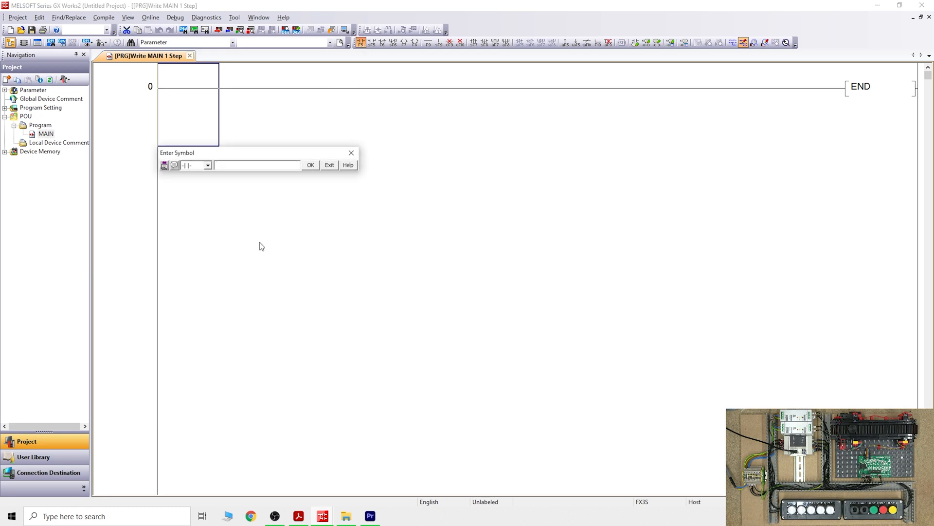
pyautogui.moveTo(253, 226)
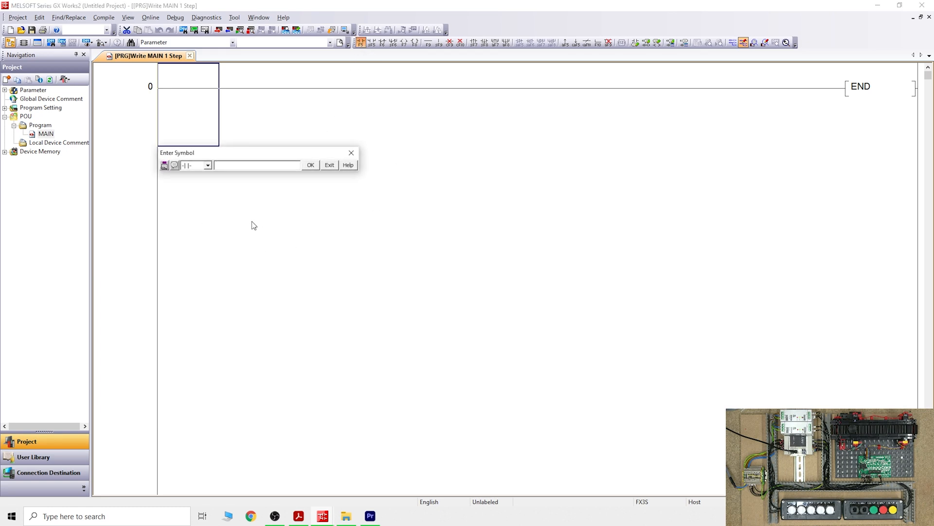
pyautogui.moveTo(254, 218)
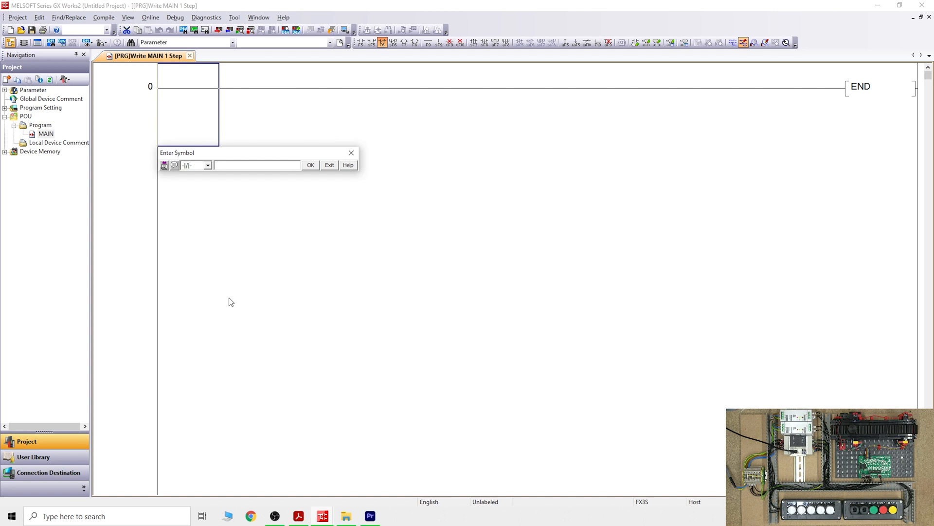
pyautogui.moveTo(221, 333)
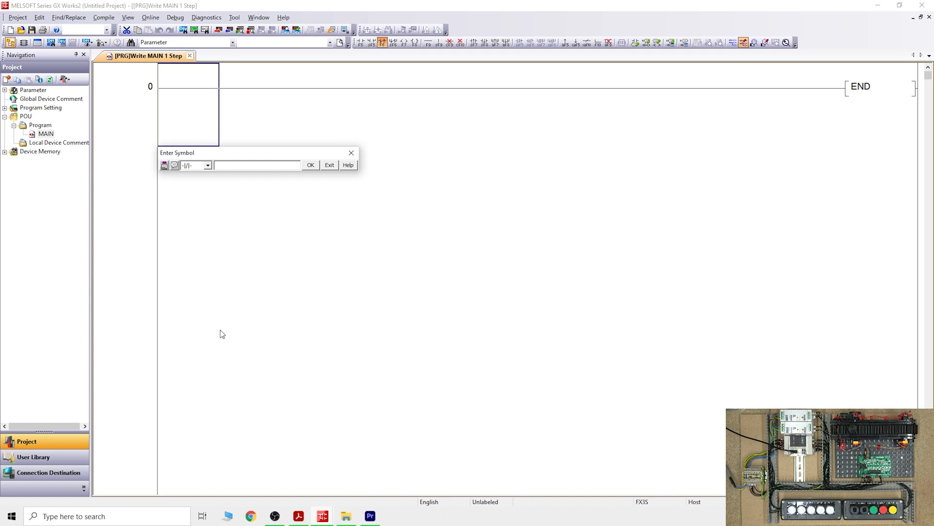
pyautogui.write('x')
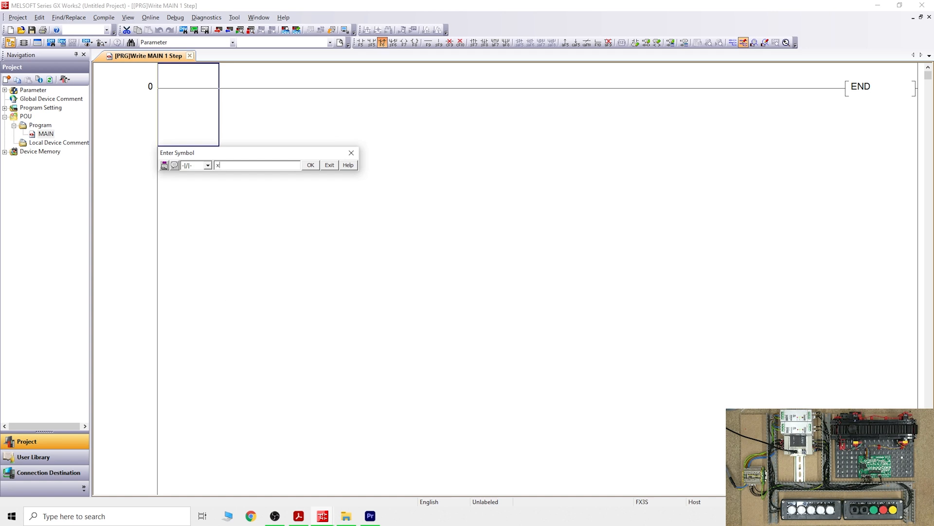
pyautogui.click(310, 165)
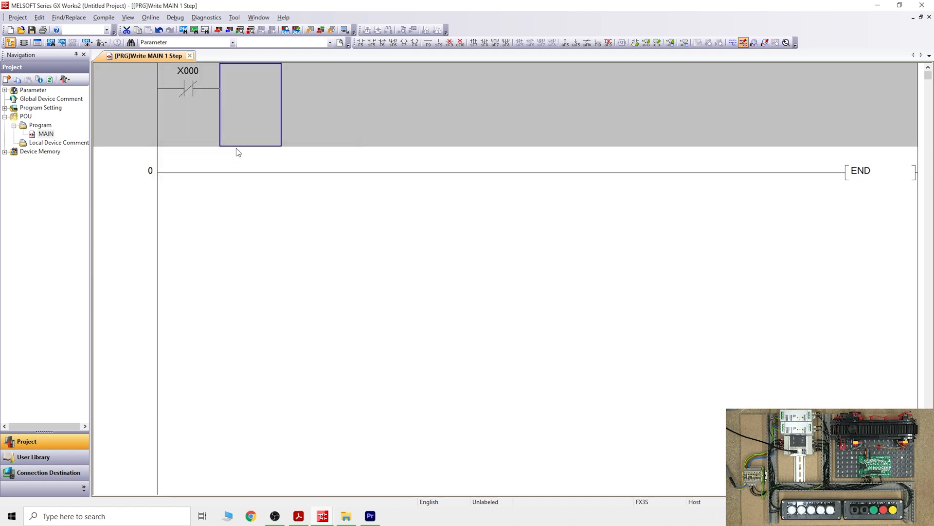
pyautogui.moveTo(352, 46)
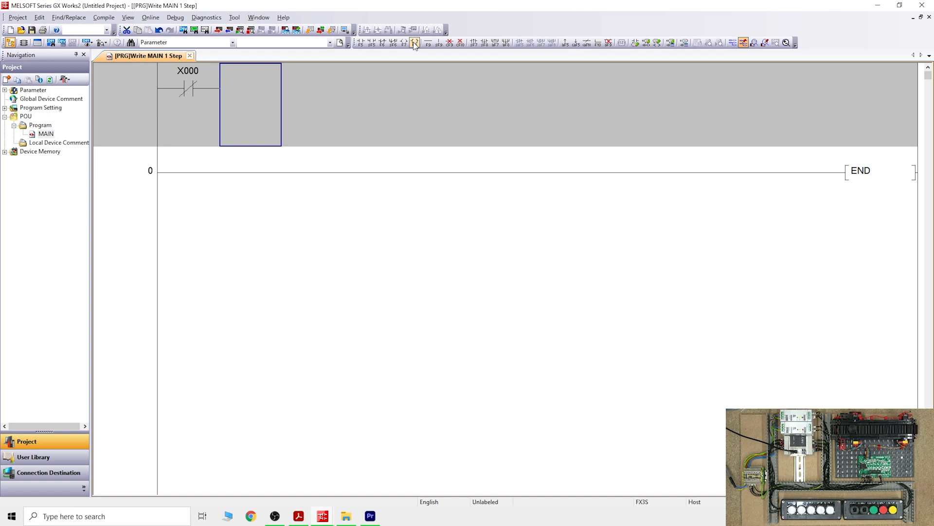
# - Make the X000 contact drive a PLS M0 pulse instruction
pyautogui.click(414, 43)
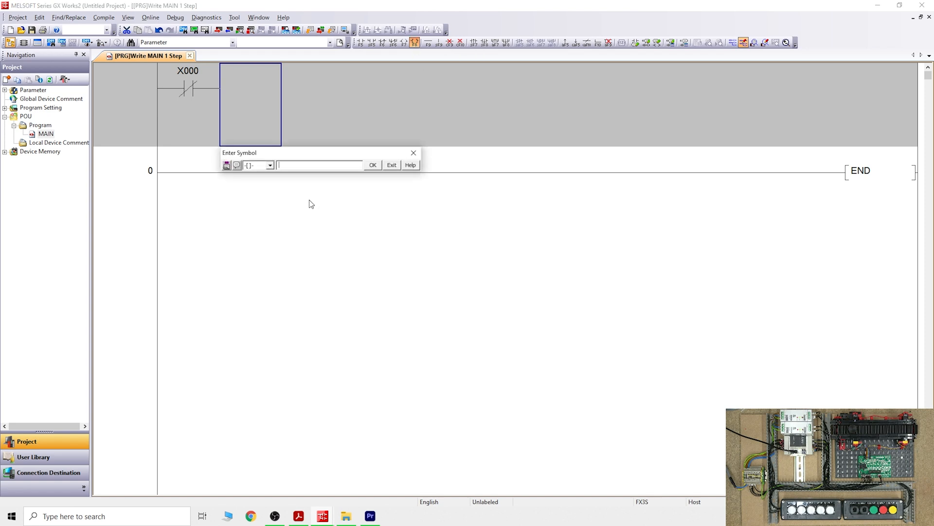
pyautogui.write('pls')
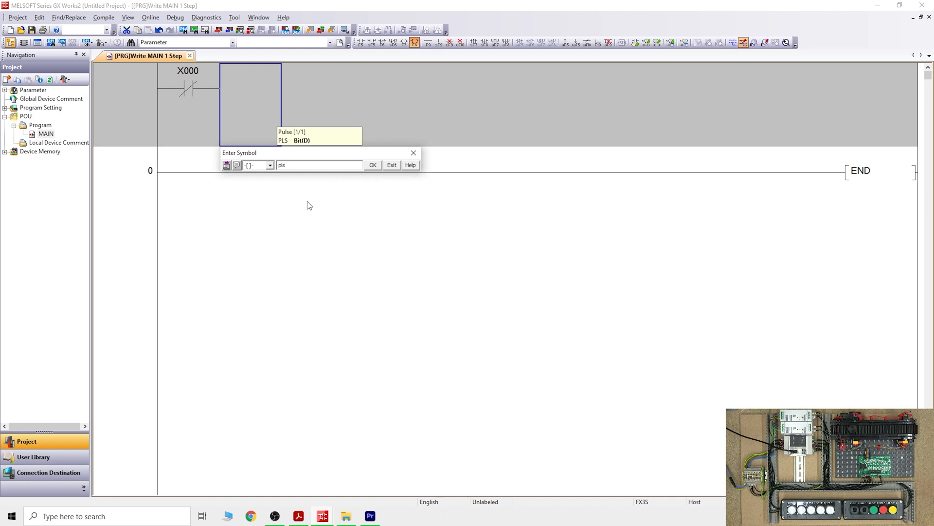
pyautogui.write('m')
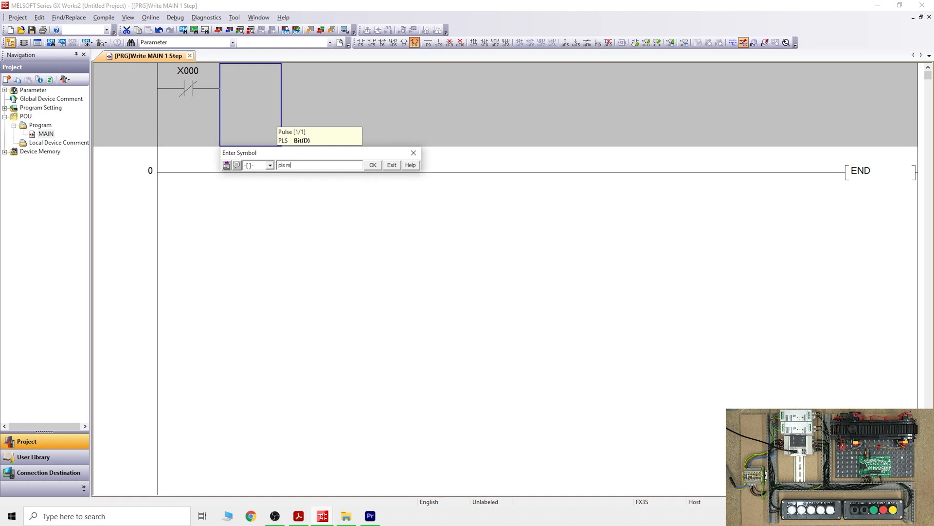
pyautogui.click(372, 165)
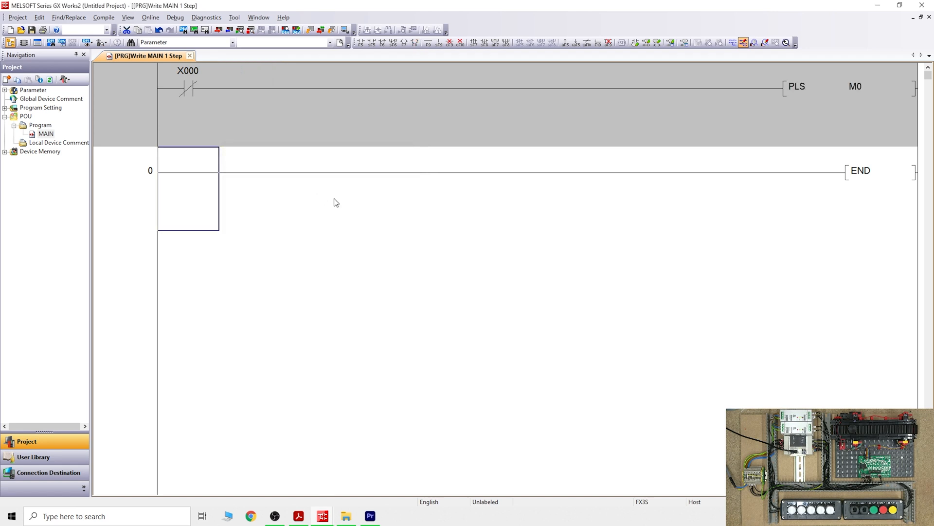
pyautogui.moveTo(657, 94)
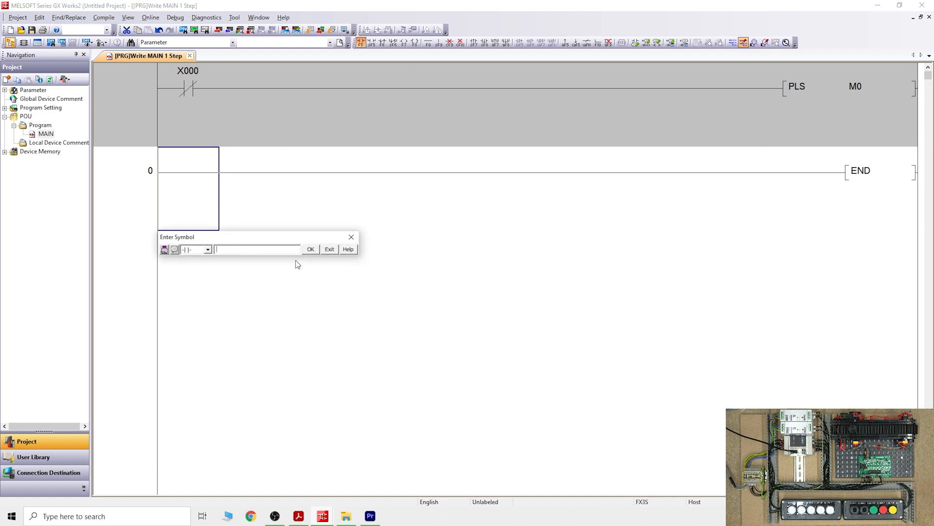
# - Add SET M1 on the M0 rung, then start the next rung with an M1 contact
pyautogui.click(309, 248)
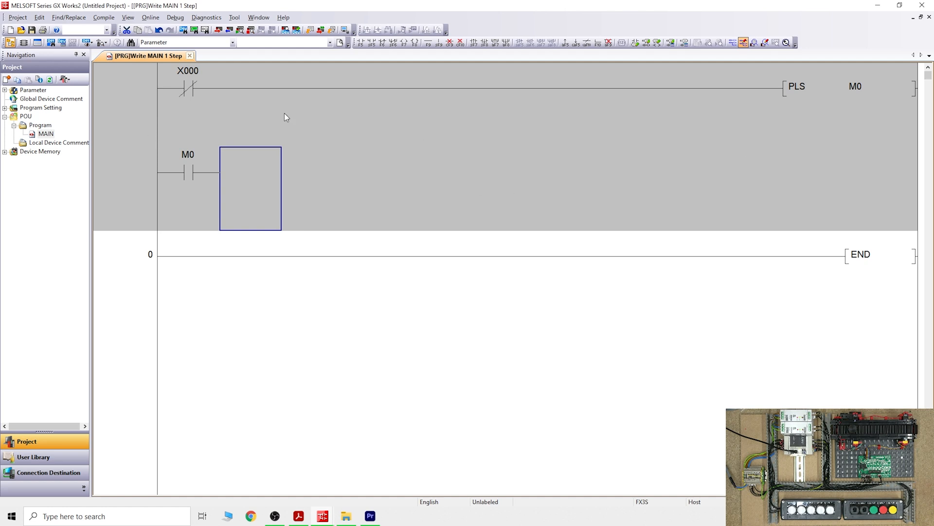
pyautogui.moveTo(218, 192)
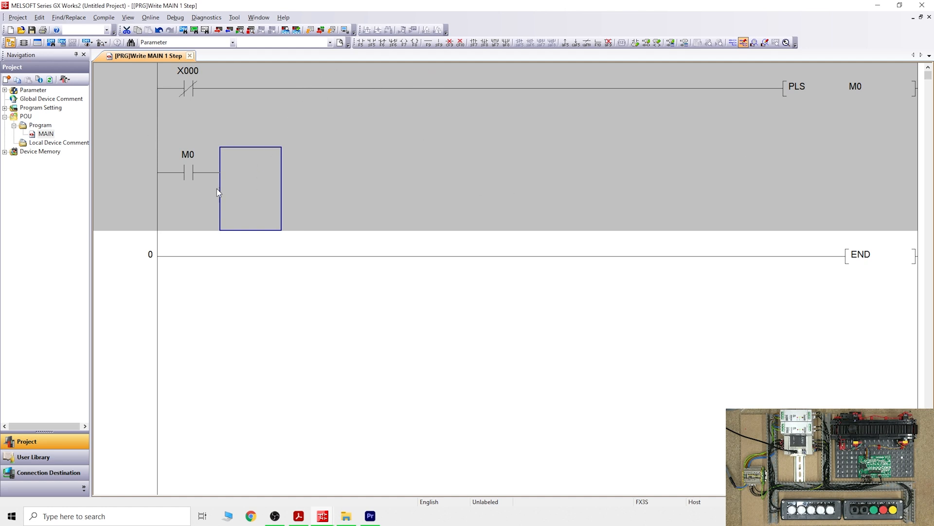
pyautogui.moveTo(348, 97)
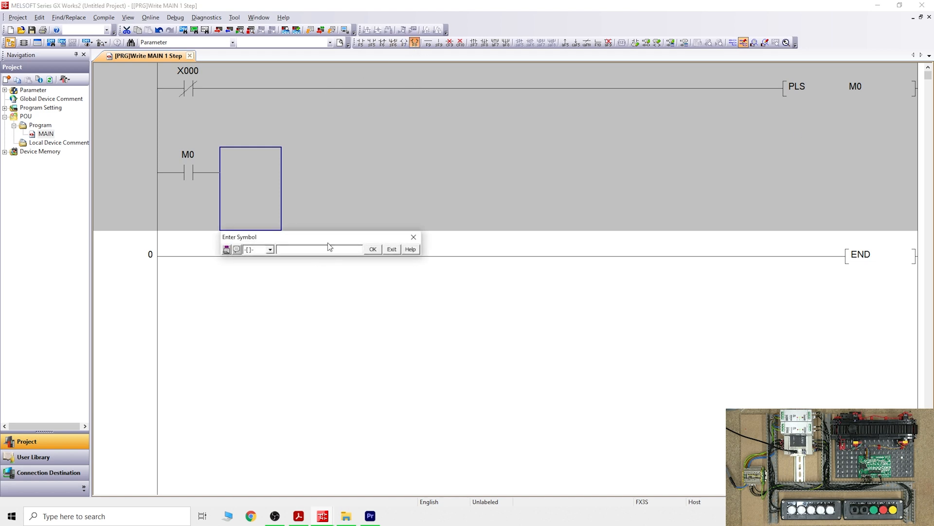
pyautogui.write('set m')
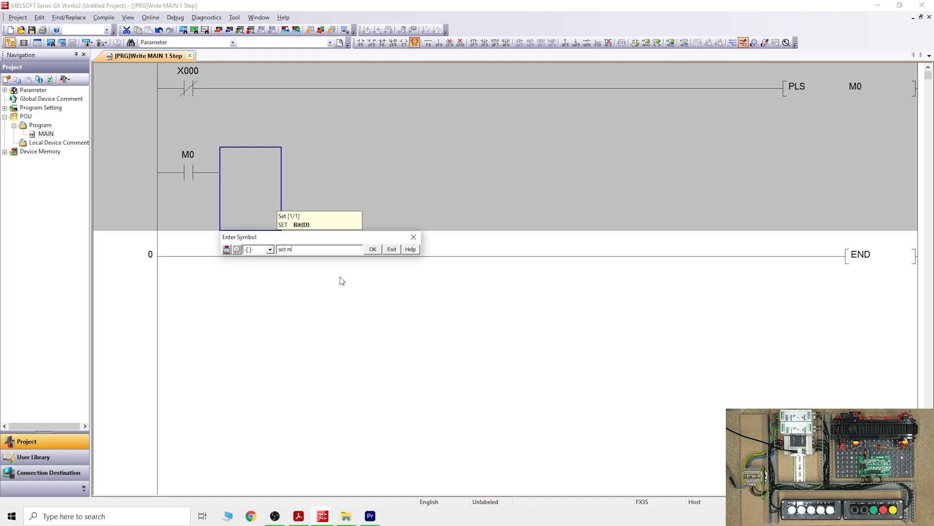
pyautogui.click(372, 250)
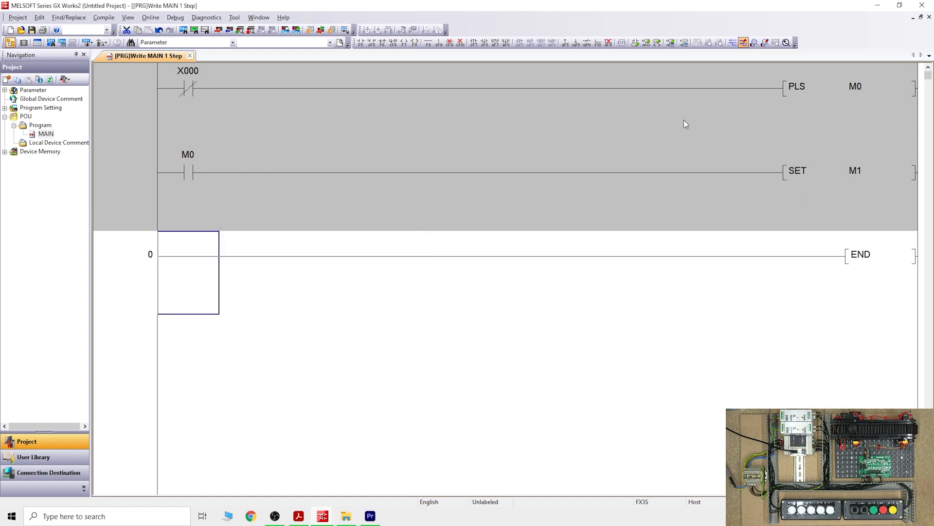
pyautogui.moveTo(385, 307)
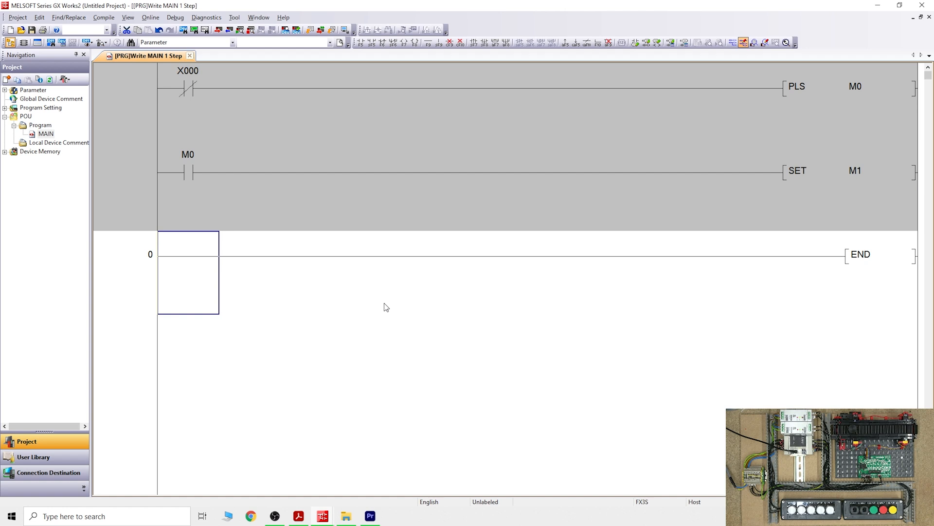
pyautogui.moveTo(362, 58)
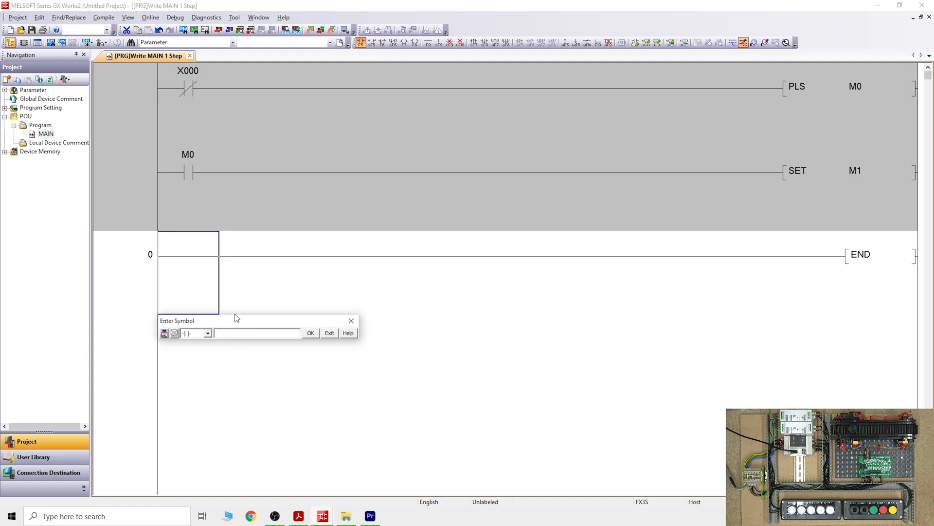
pyautogui.write('m1')
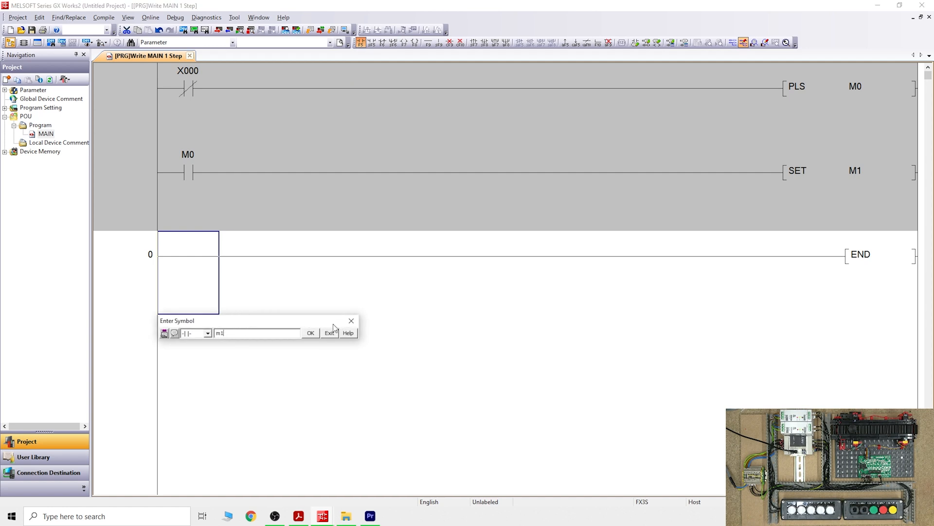
pyautogui.click(310, 332)
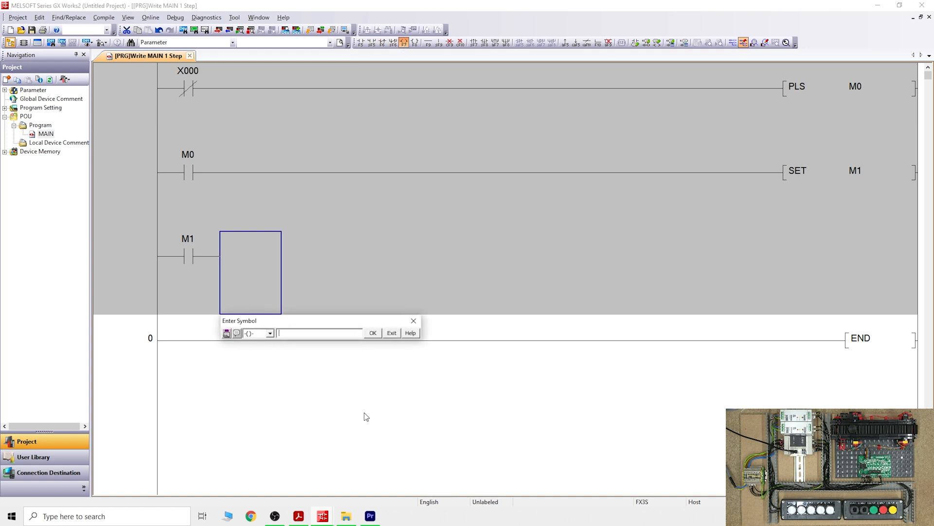
# - Add output coil Y000 after the M1 contact
pyautogui.write('y')
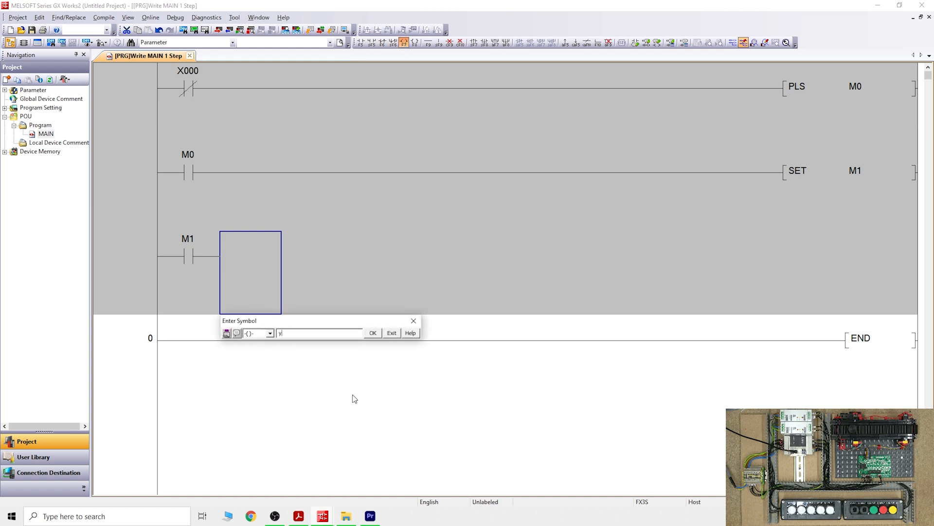
pyautogui.click(371, 333)
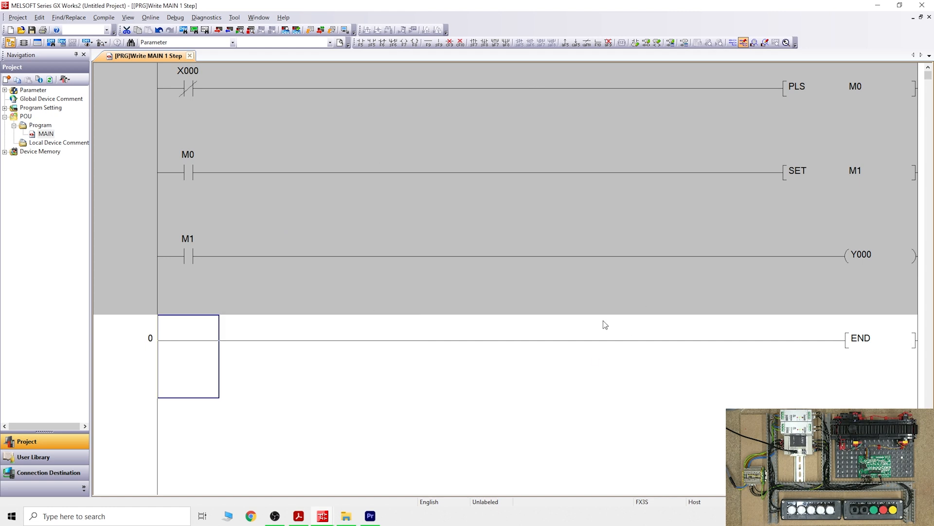
pyautogui.moveTo(193, 99)
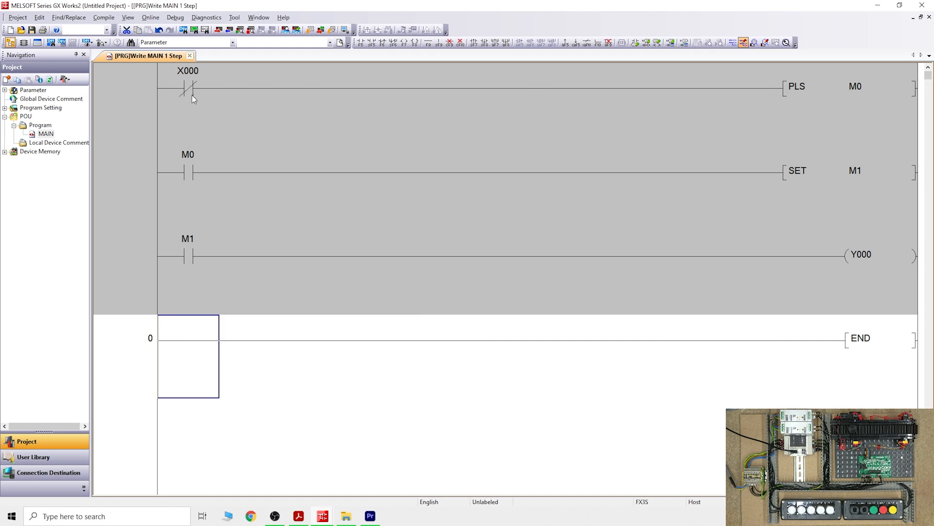
pyautogui.moveTo(802, 69)
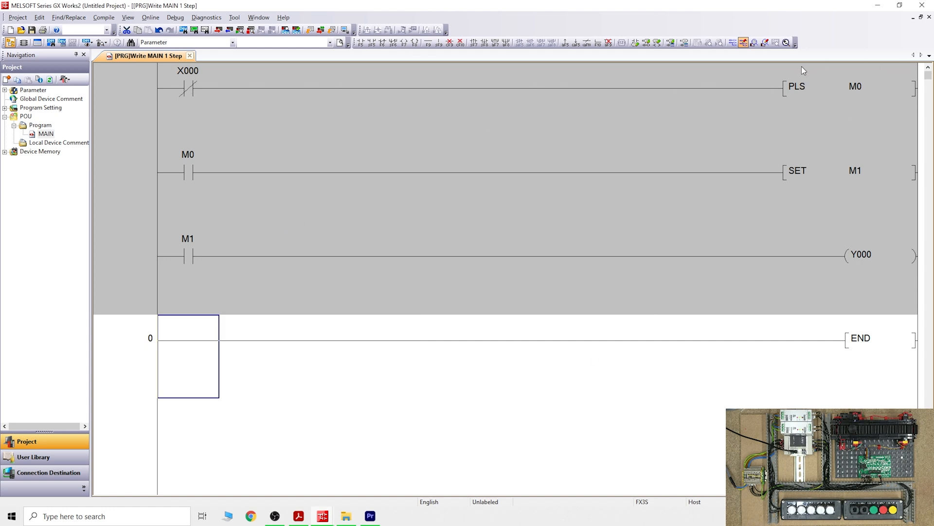
pyautogui.moveTo(803, 107)
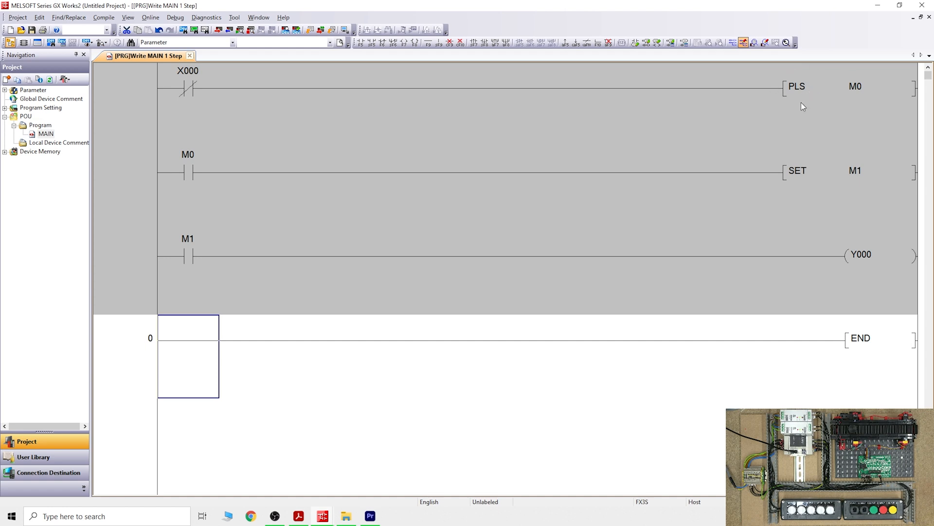
pyautogui.moveTo(290, 187)
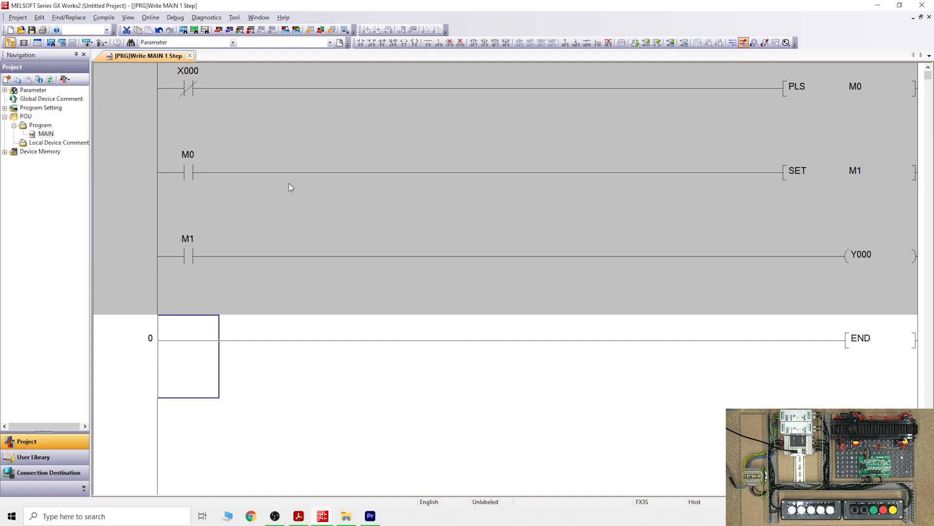
pyautogui.moveTo(748, 117)
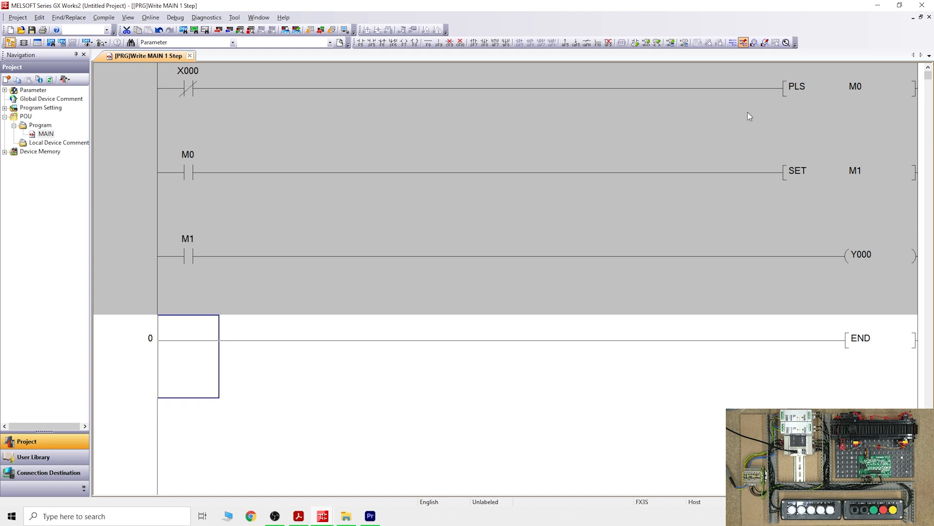
pyautogui.moveTo(293, 171)
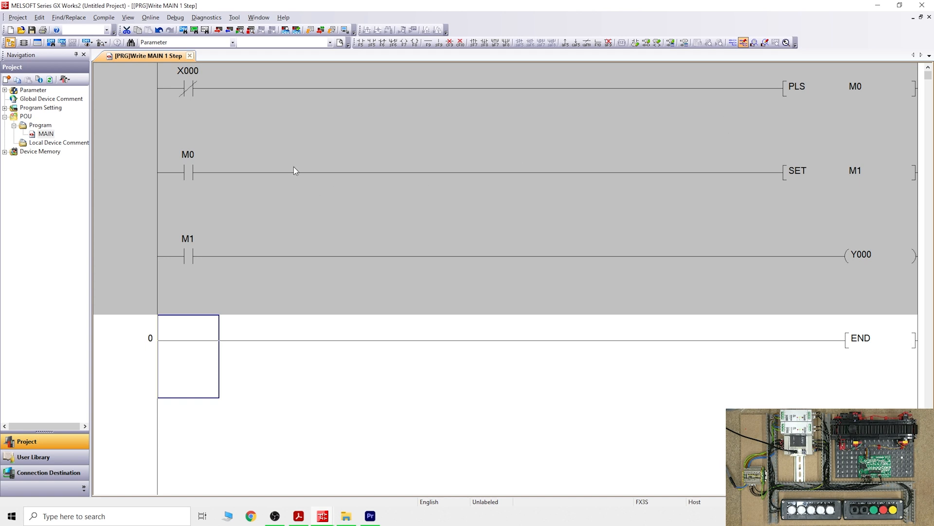
pyautogui.moveTo(183, 398)
pyautogui.write('x')
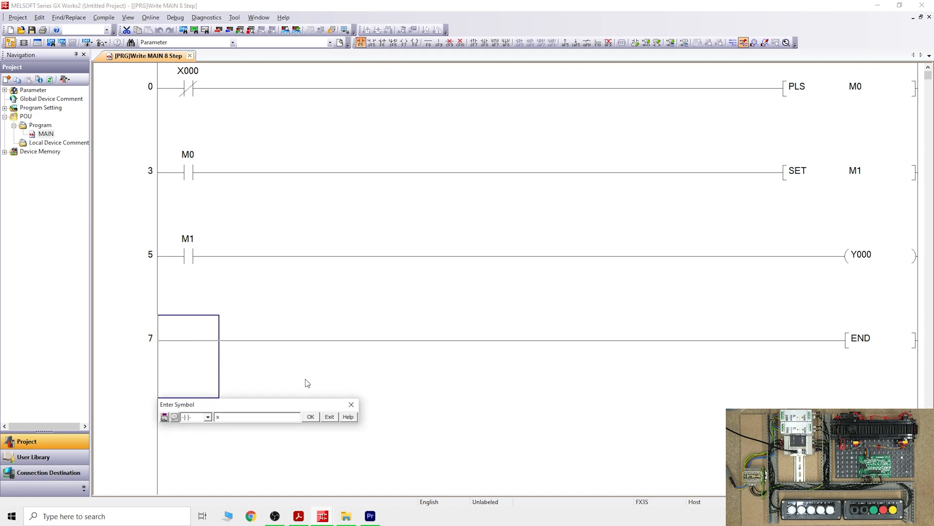
# - Enter contact X004 with RST M1 and a parallel branch with RST M3
pyautogui.click(310, 416)
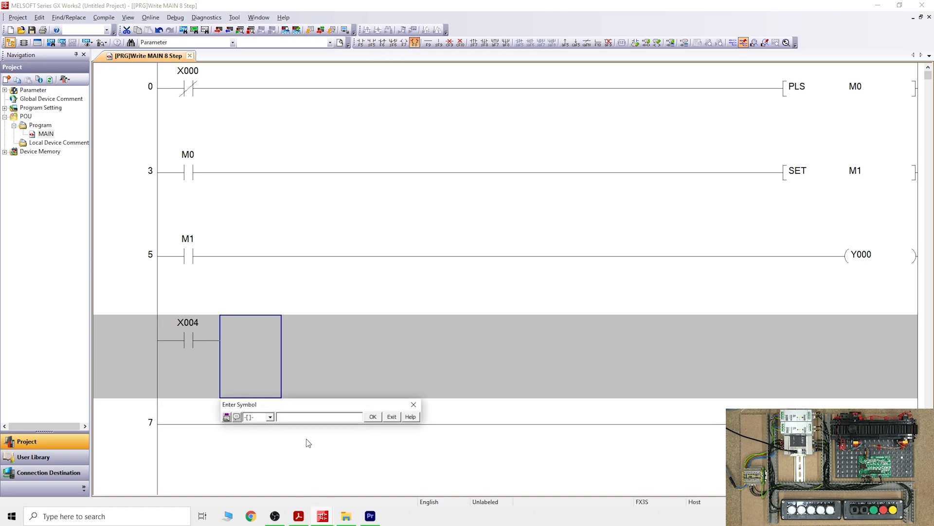
pyautogui.write('rst')
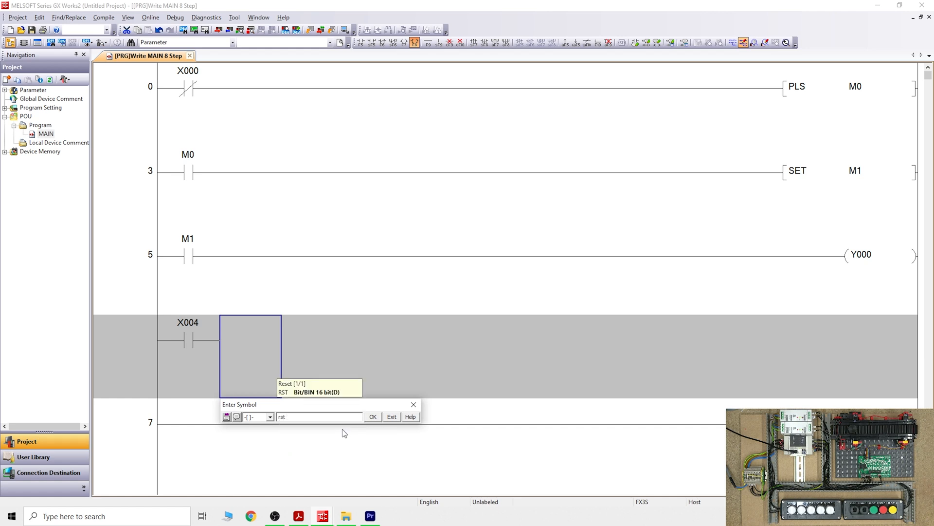
pyautogui.write('m1')
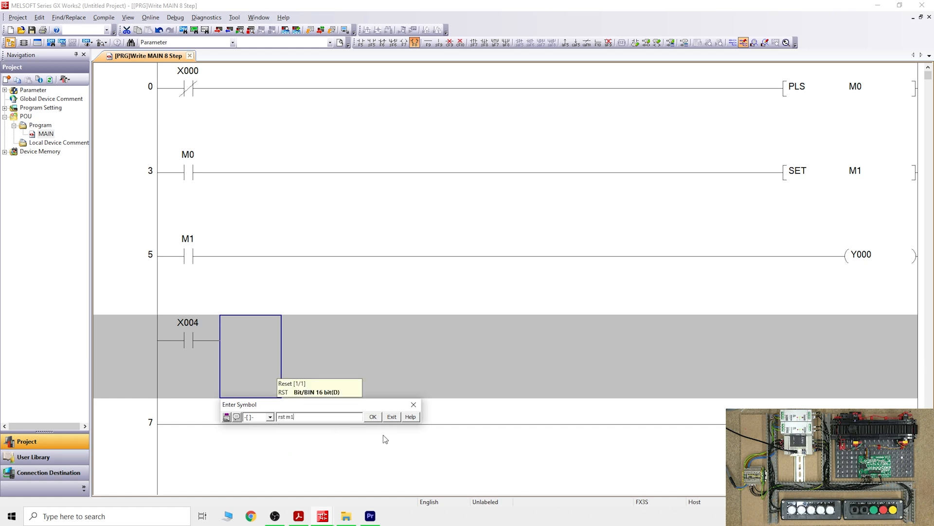
pyautogui.click(372, 416)
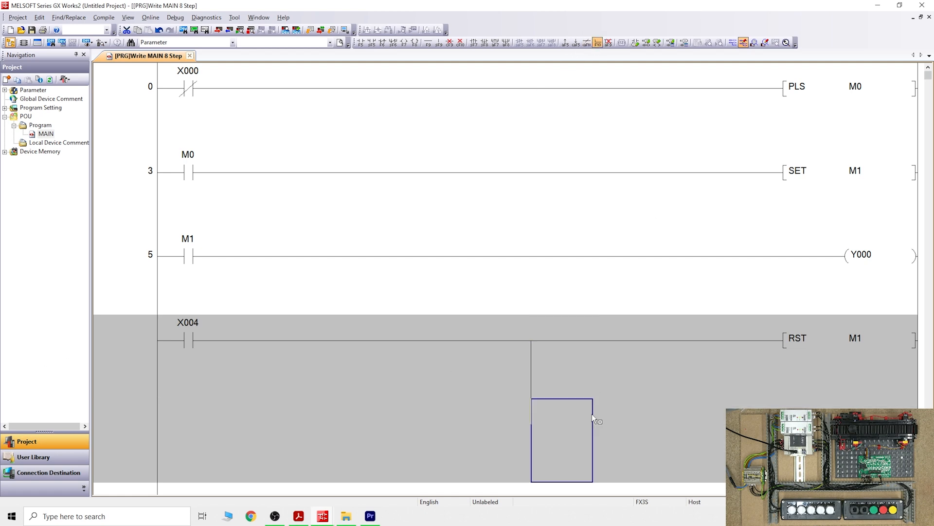
pyautogui.moveTo(698, 438)
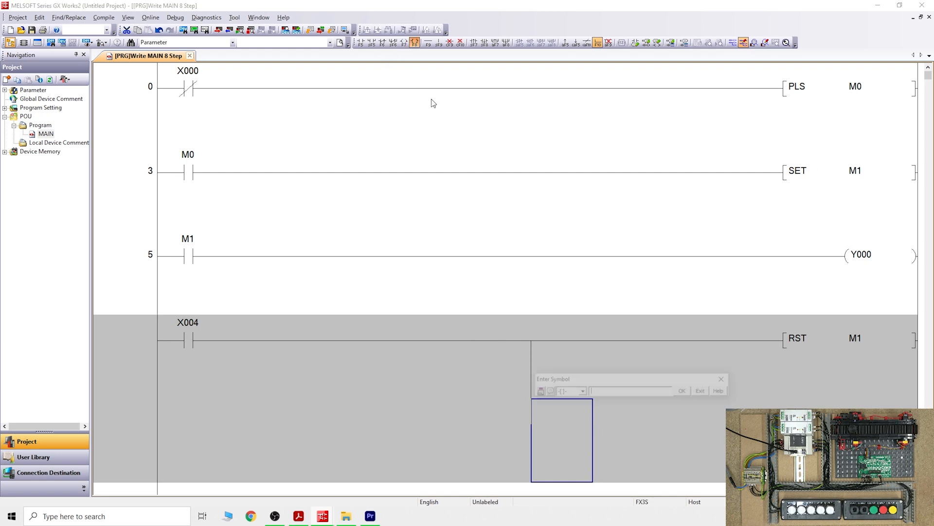
pyautogui.write('m')
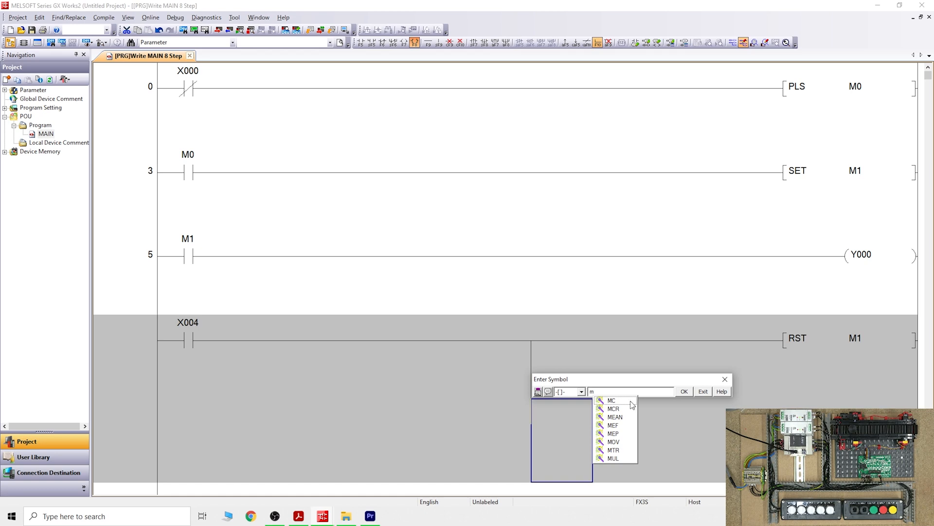
pyautogui.write('rst')
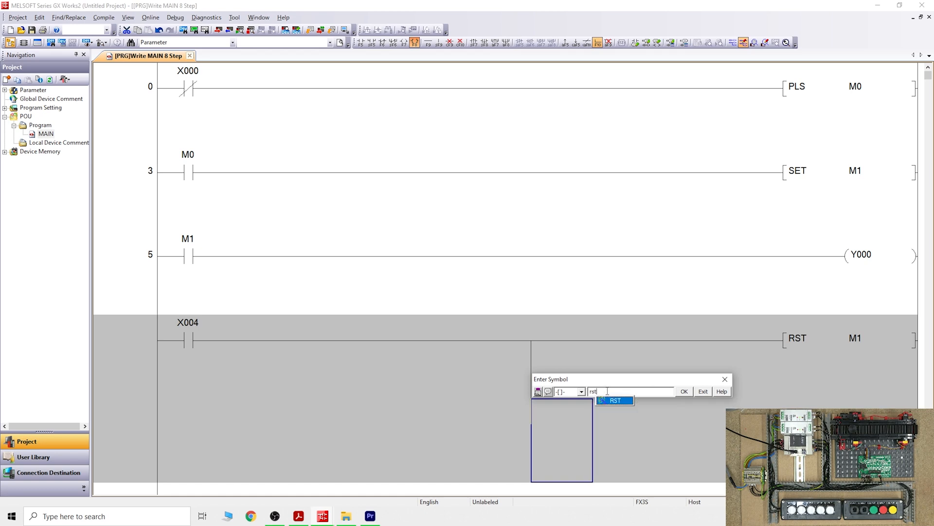
pyautogui.write('m')
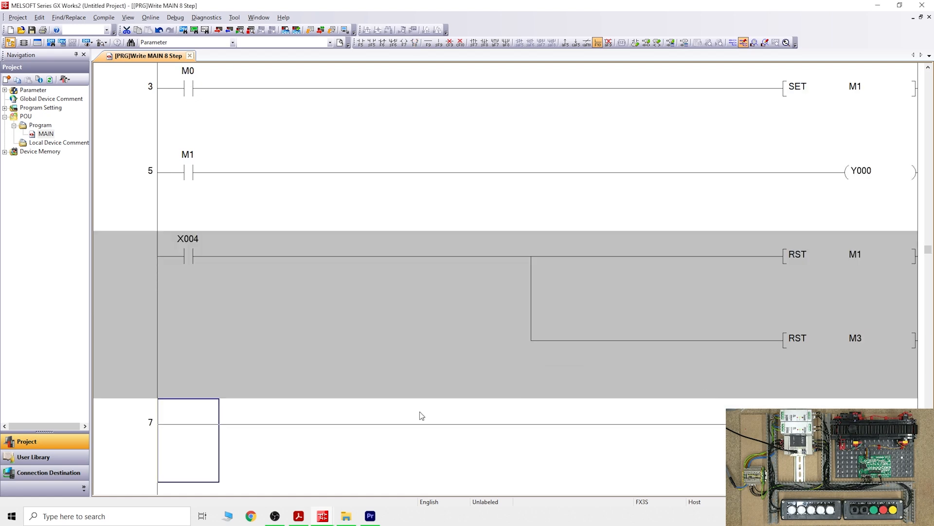
pyautogui.moveTo(269, 326)
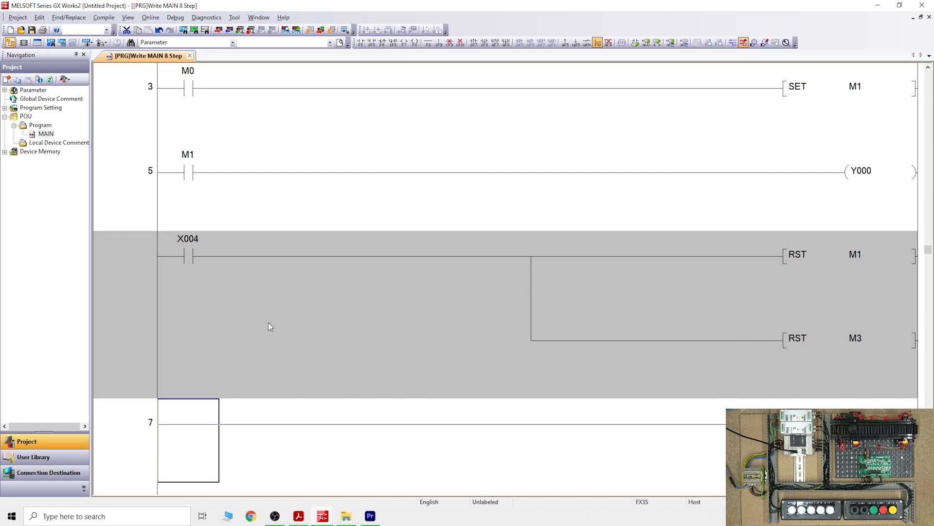
pyautogui.moveTo(327, 38)
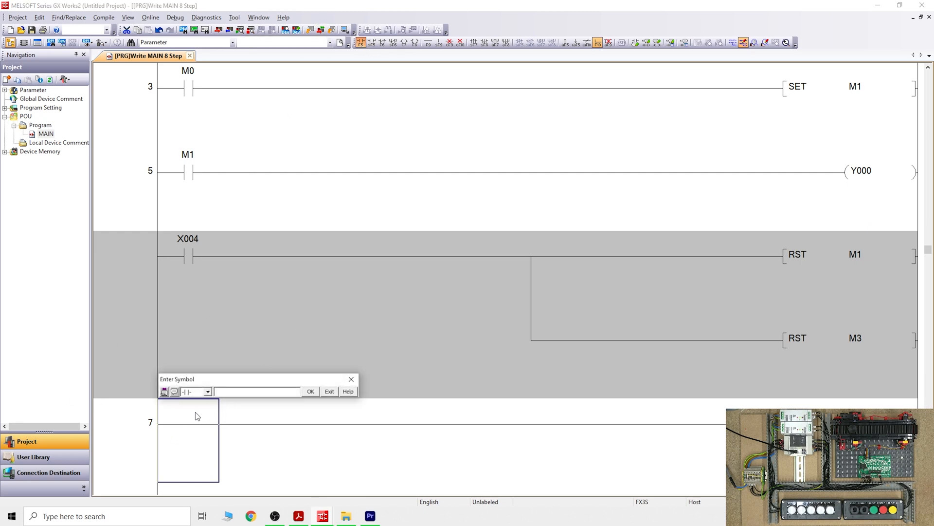
# - Enter contact X001 driving a PLF M2 falling-edge pulse
pyautogui.write('x1')
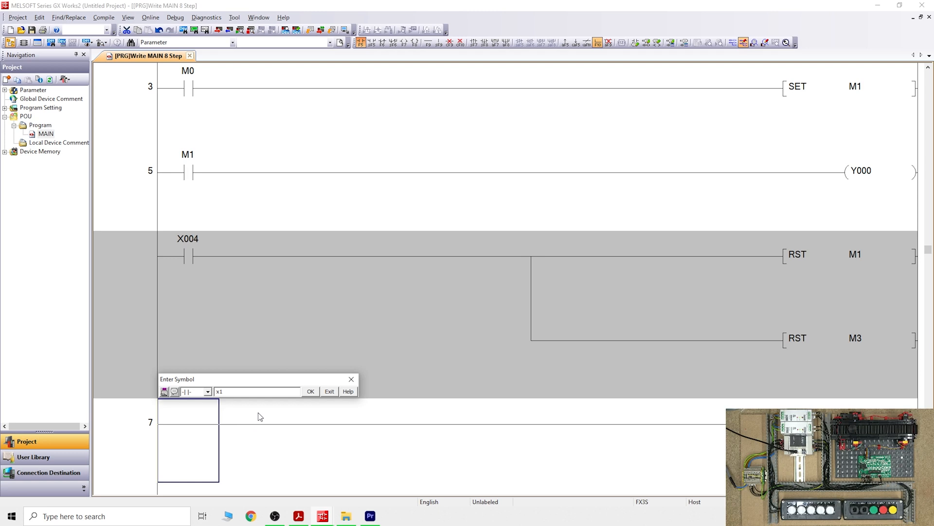
pyautogui.click(310, 391)
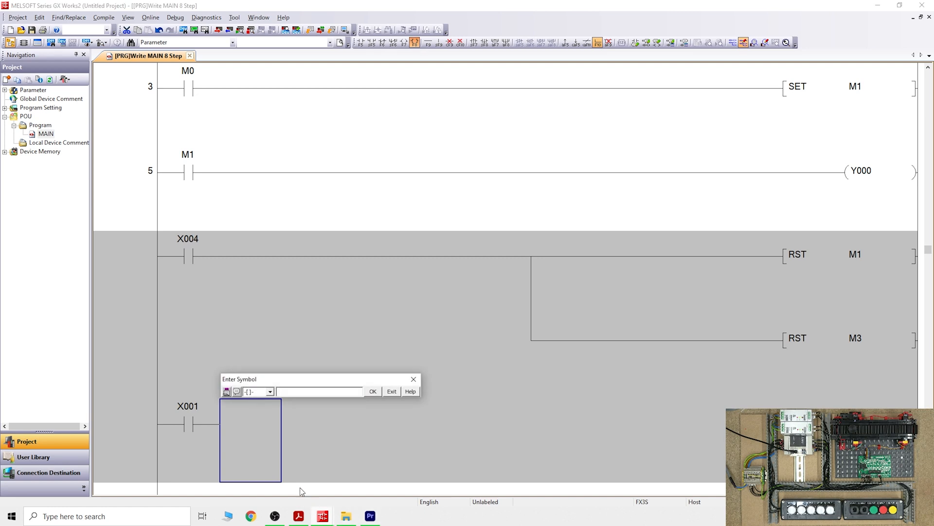
pyautogui.write('plf m')
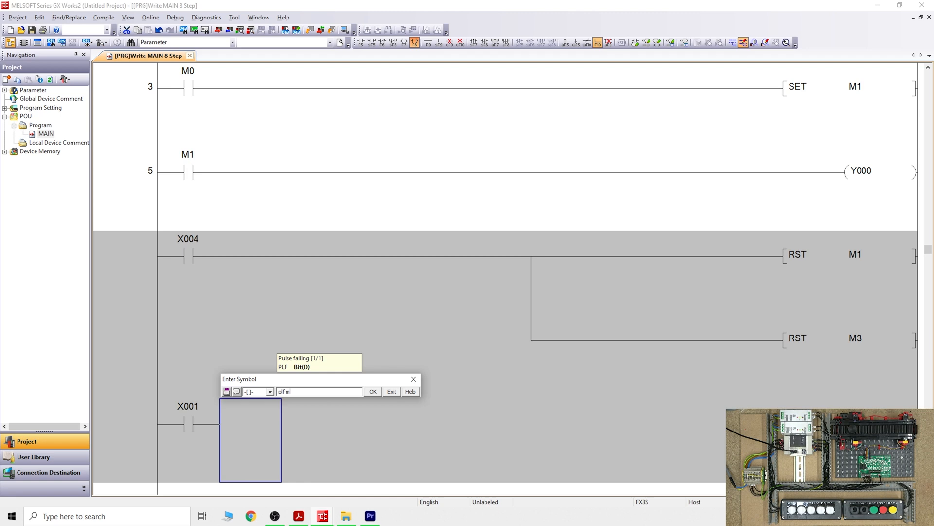
pyautogui.click(371, 392)
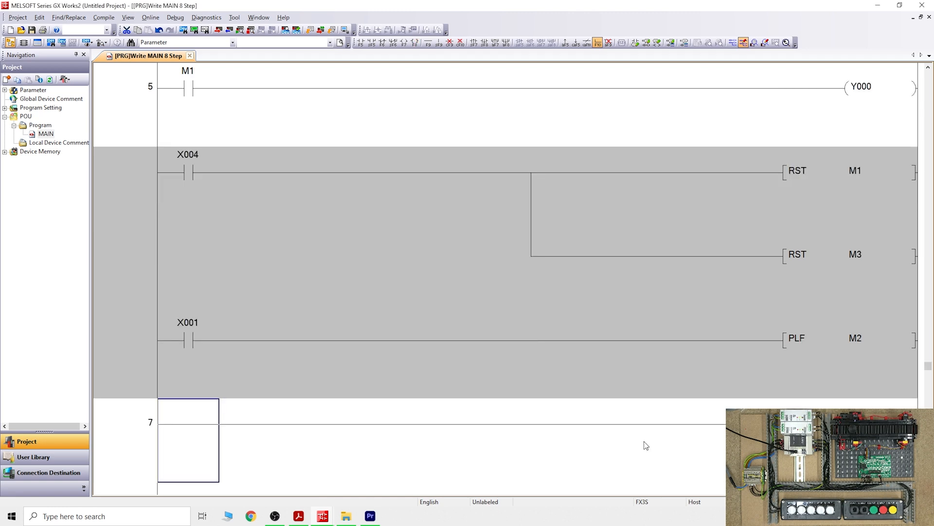
pyautogui.moveTo(643, 363)
pyautogui.write('m')
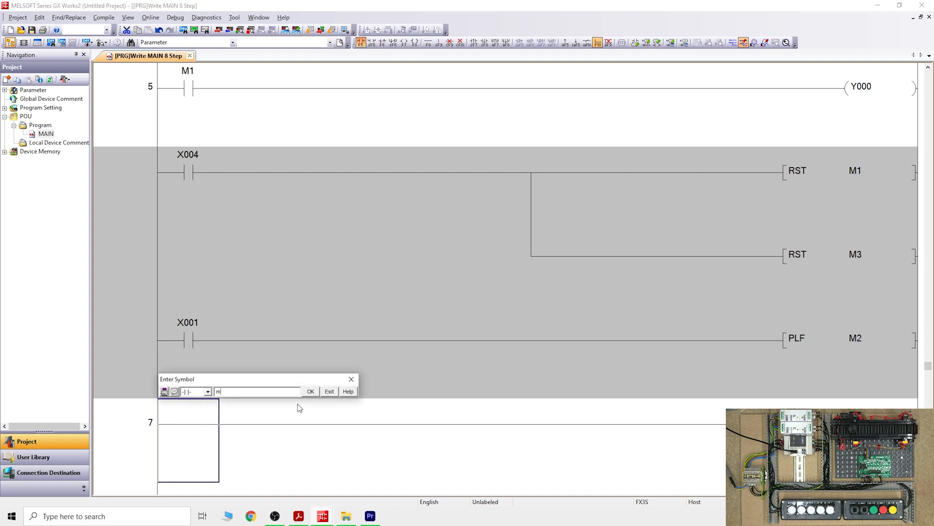
# - Enter an M2 contact with a SET M3 instruction
pyautogui.click(310, 390)
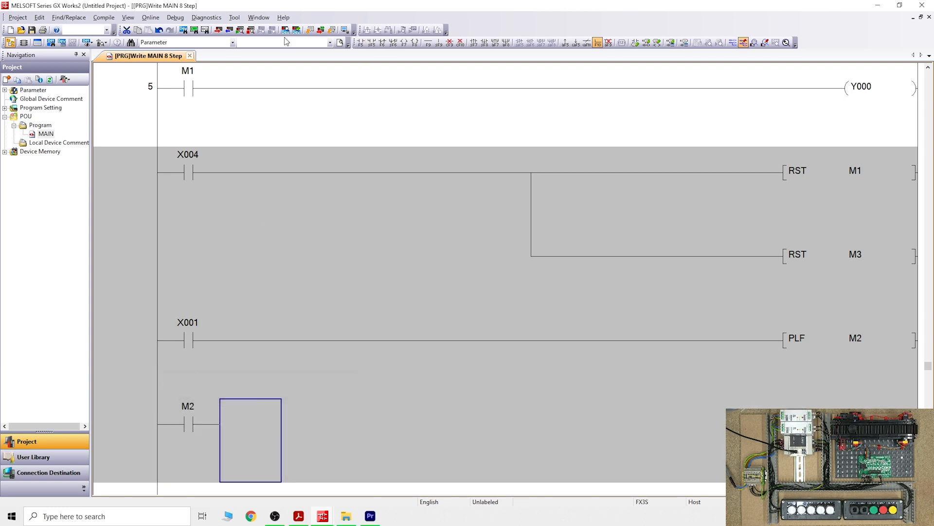
pyautogui.doubleClick(250, 439)
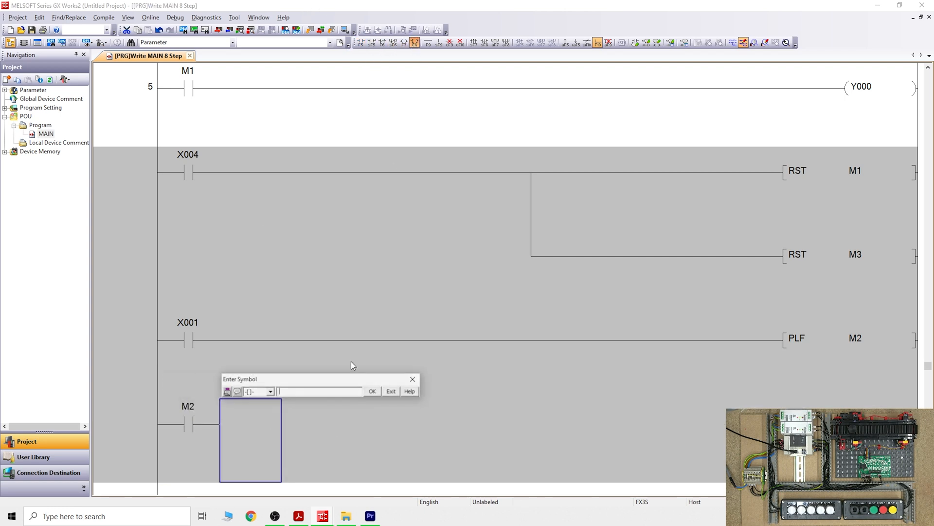
pyautogui.write('set m3')
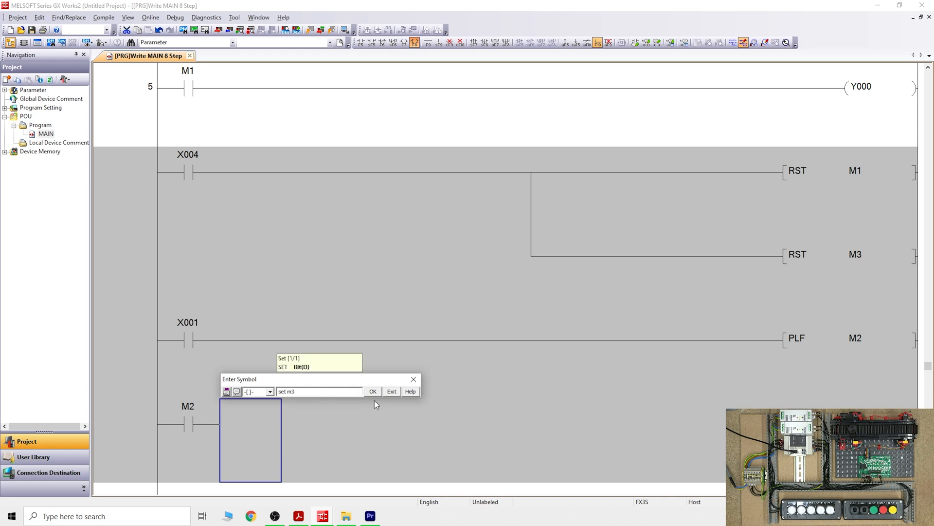
pyautogui.click(372, 391)
pyautogui.write('m')
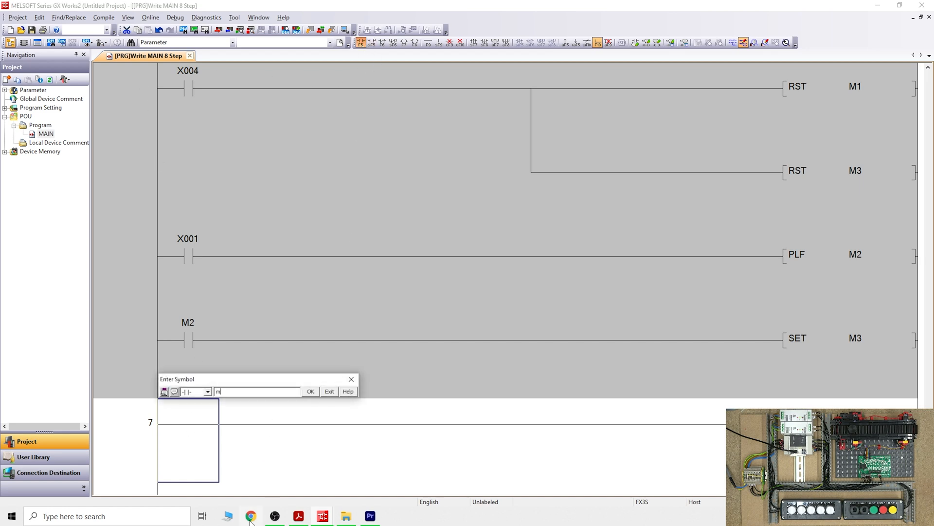
# - Enter an M3 contact driving output coil Y001
pyautogui.click(310, 391)
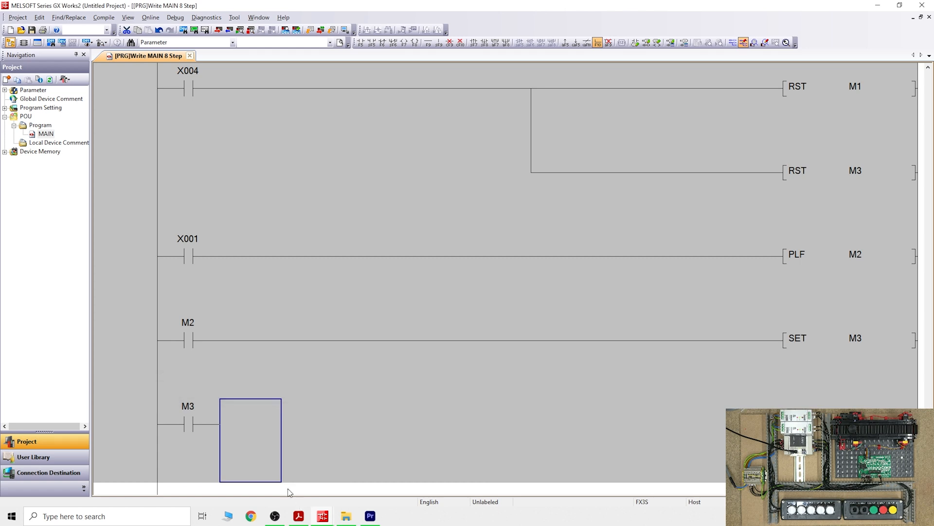
pyautogui.moveTo(193, 451)
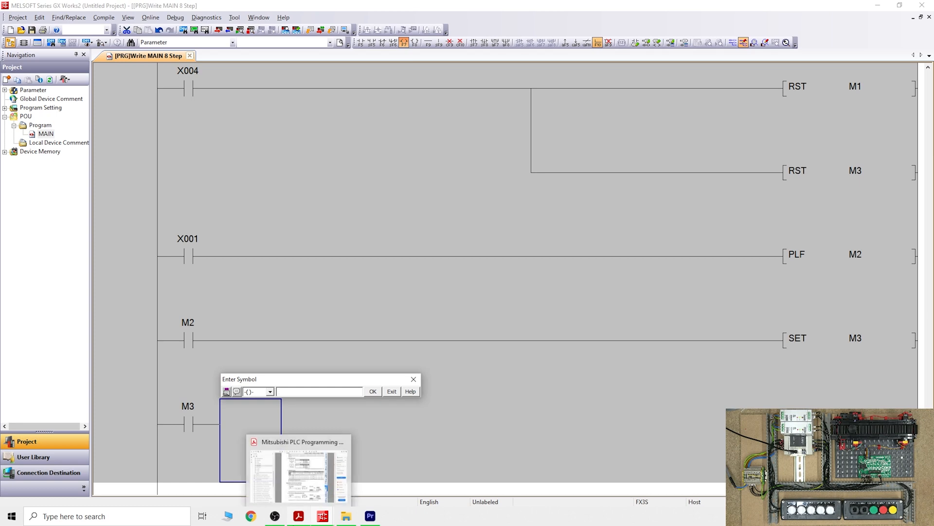
pyautogui.write('y1')
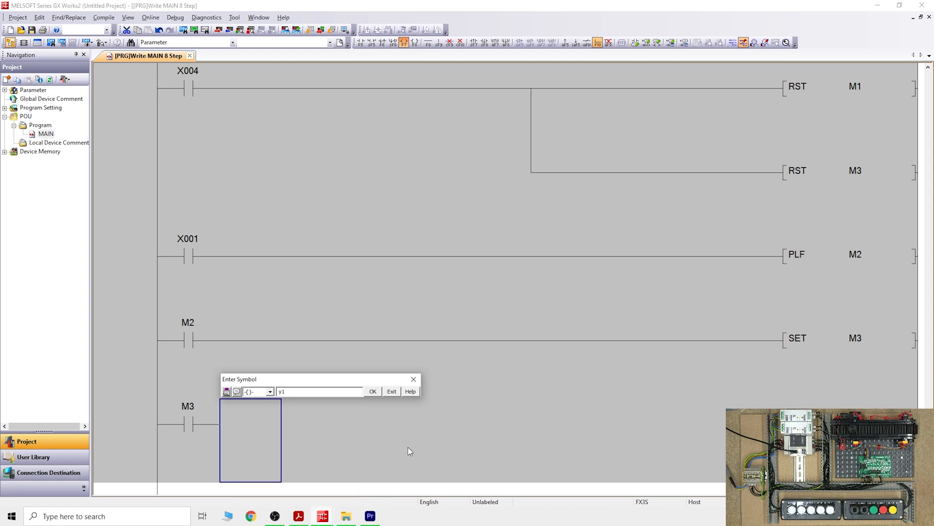
pyautogui.click(372, 391)
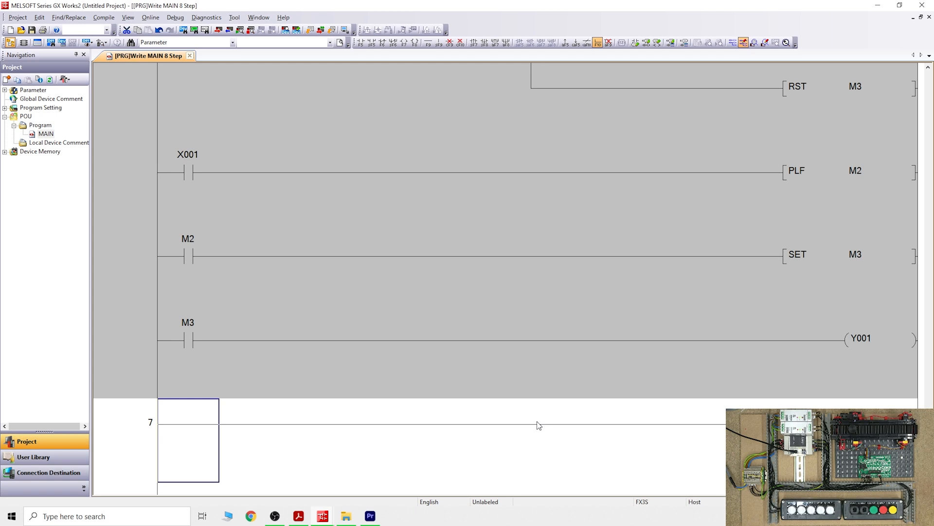
pyautogui.moveTo(873, 343)
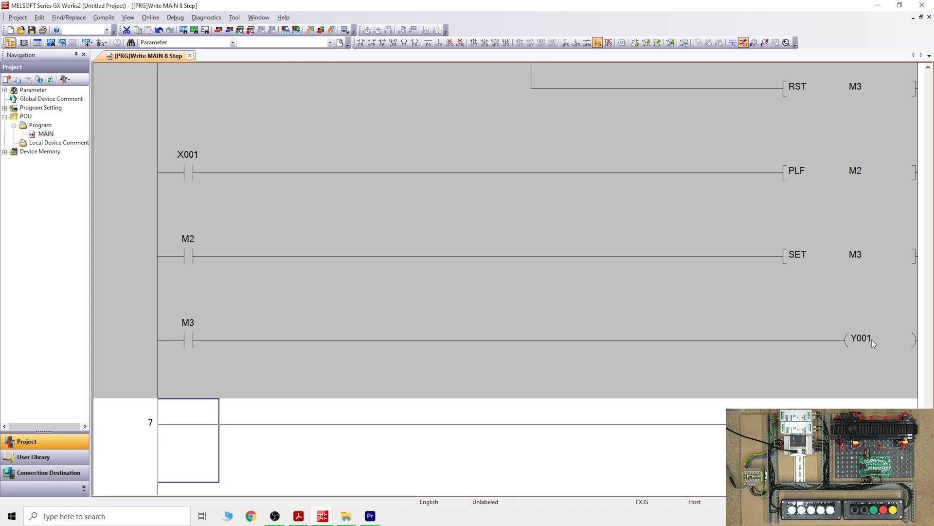
pyautogui.moveTo(281, 334)
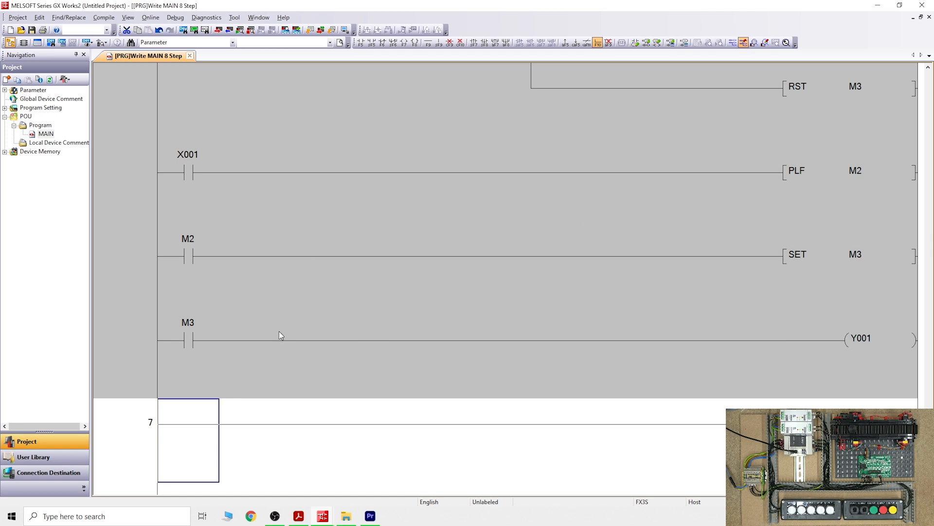
pyautogui.moveTo(898, 233)
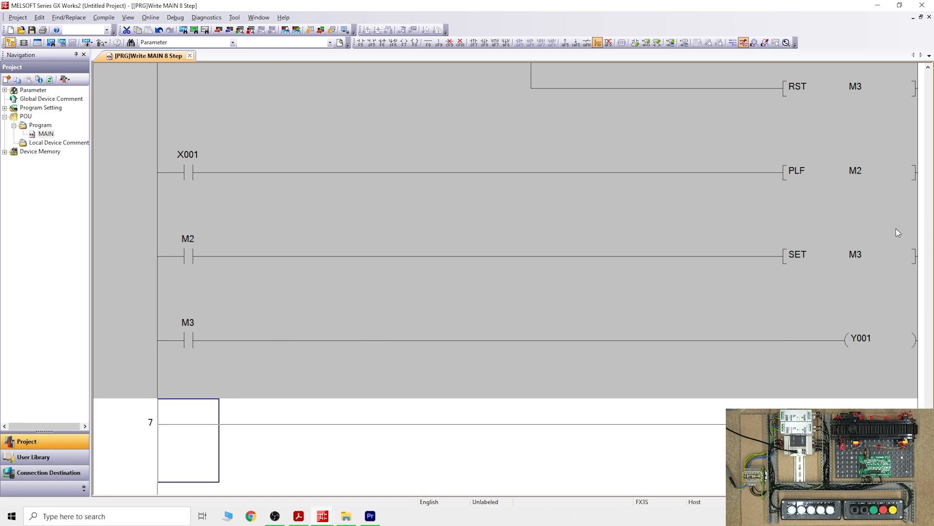
# - Convert the program to 18 steps and scroll to review the rungs
pyautogui.scroll(3)
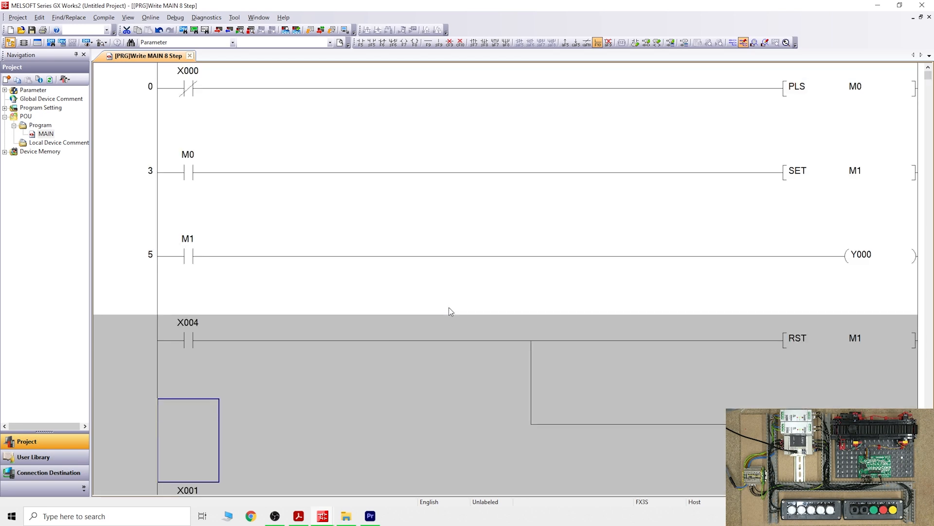
pyautogui.scroll(-3)
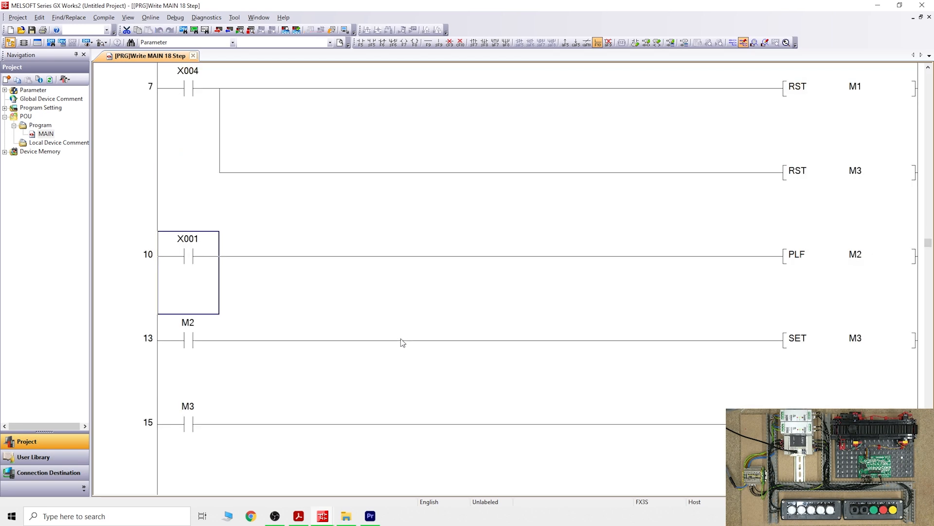
pyautogui.scroll(3)
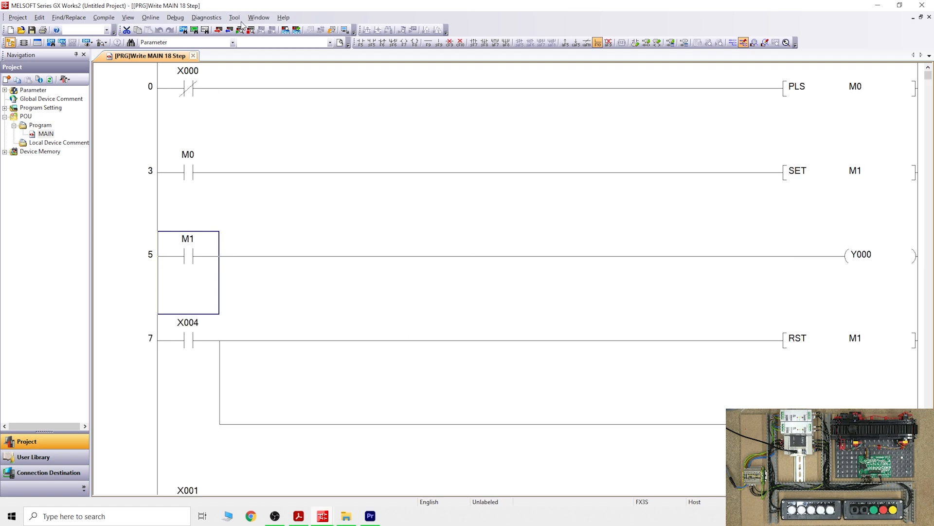
pyautogui.moveTo(417, 320)
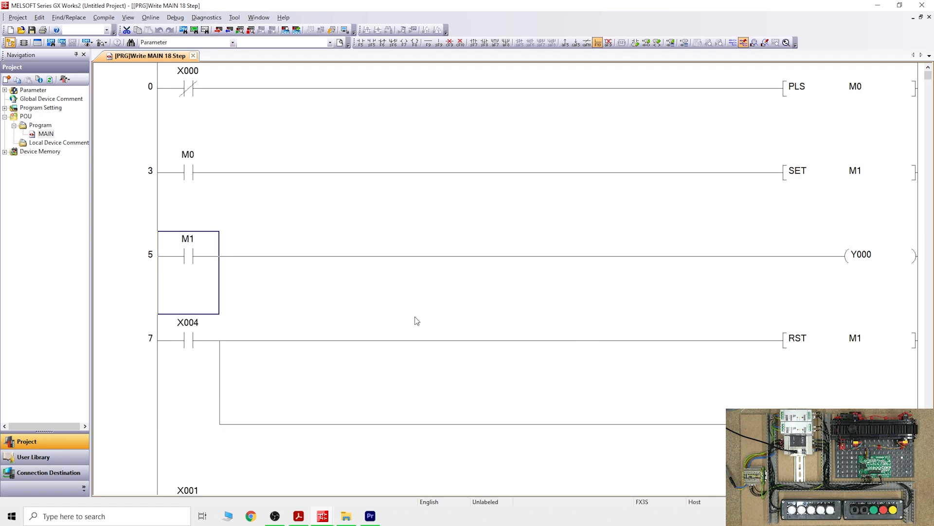
pyautogui.moveTo(409, 319)
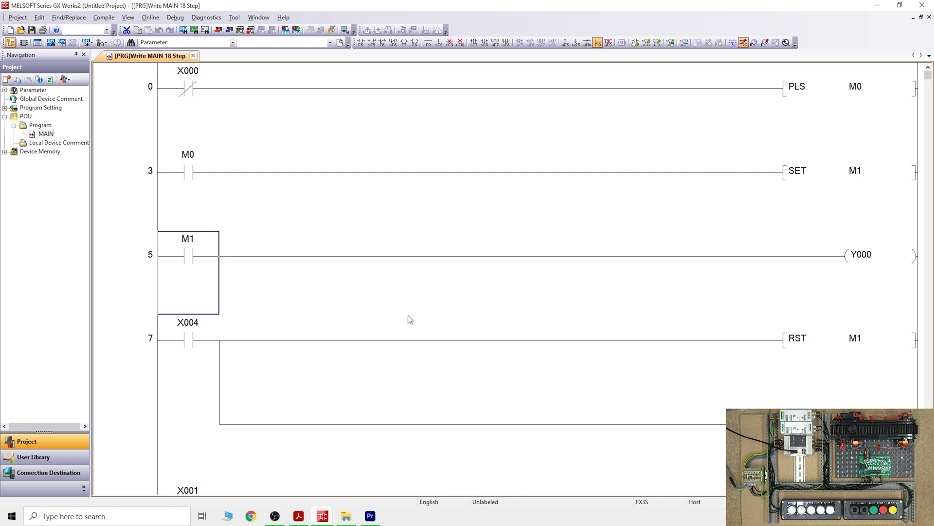
pyautogui.scroll(-3)
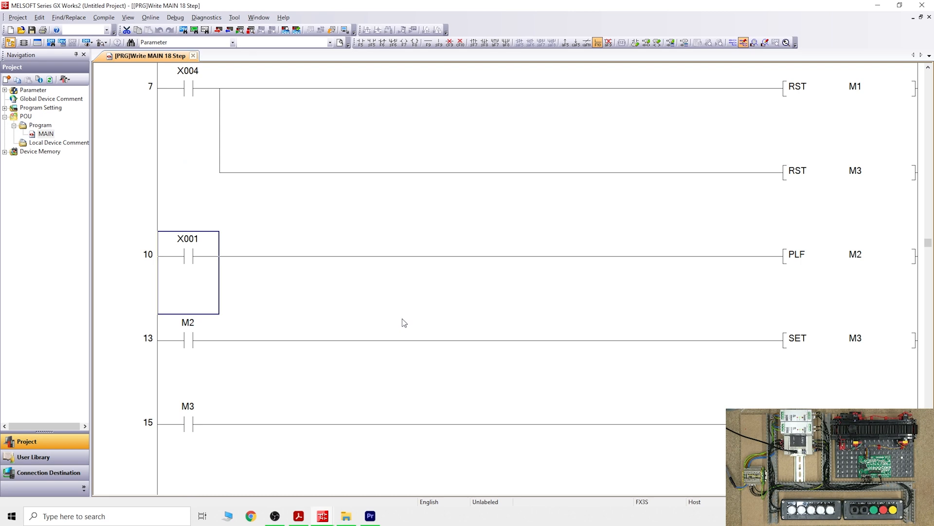
# - Write the 18-step program, parameters and device memory to the PLC, stopping the CPU
pyautogui.click(150, 17)
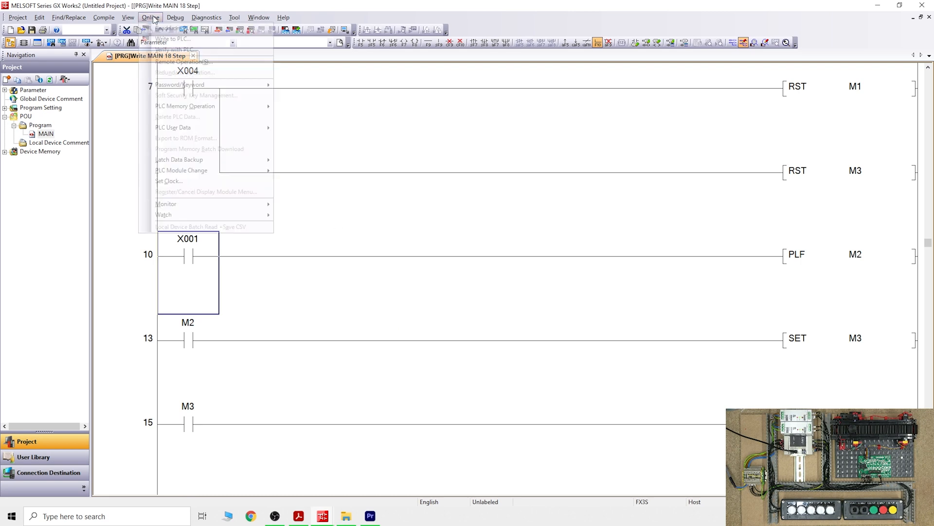
pyautogui.click(173, 38)
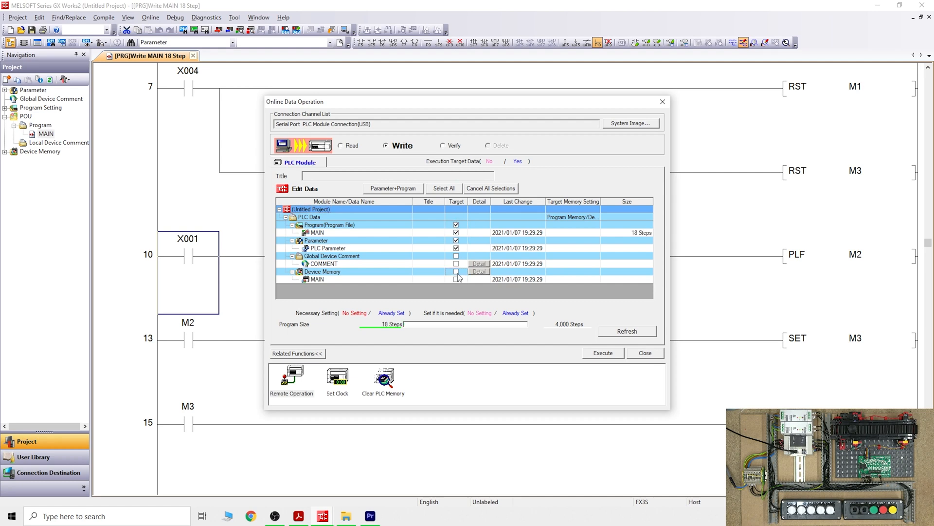
pyautogui.click(602, 353)
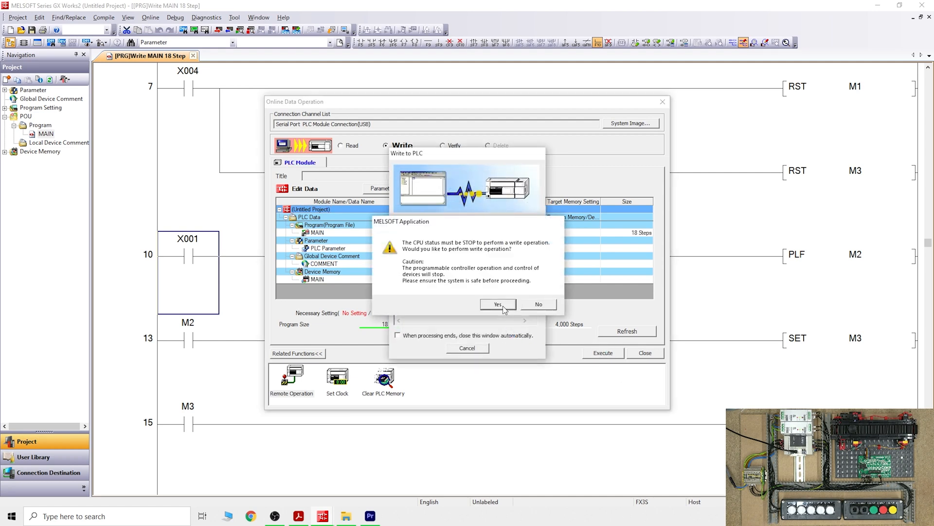
pyautogui.click(497, 303)
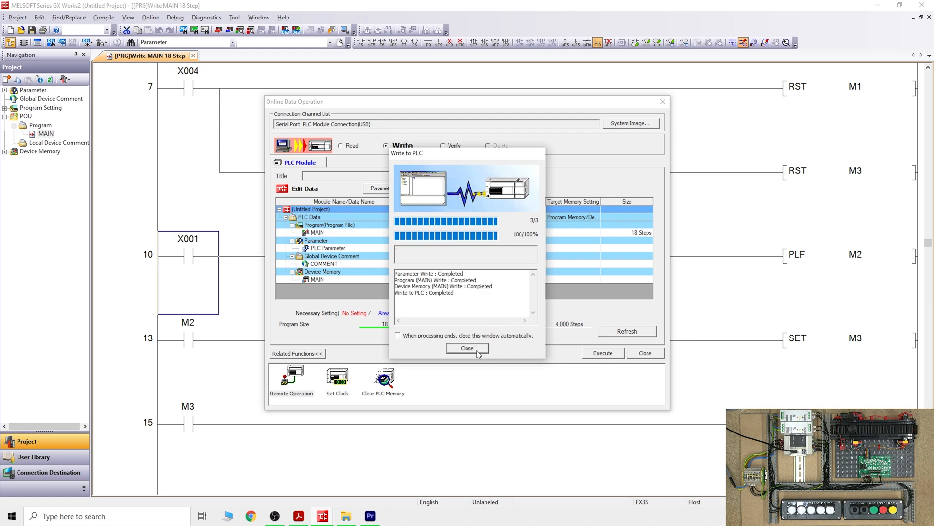
pyautogui.moveTo(478, 351)
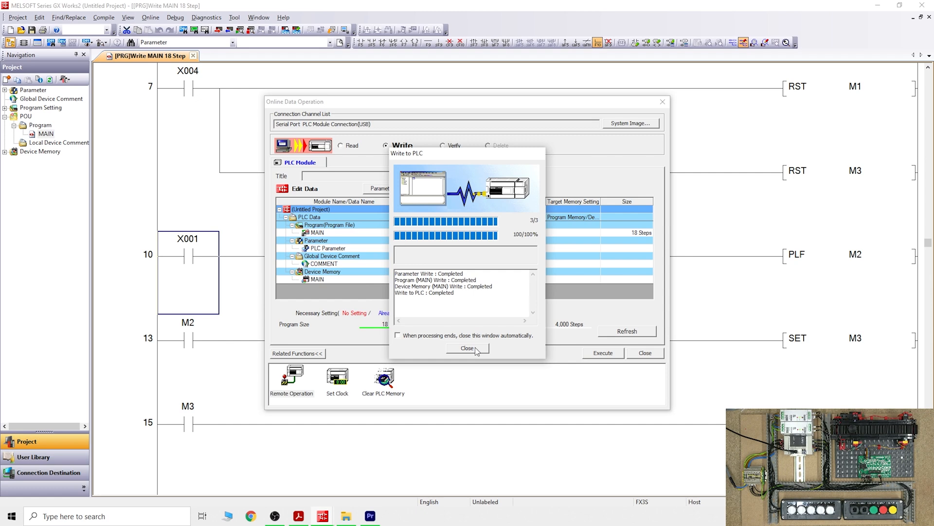
pyautogui.click(467, 348)
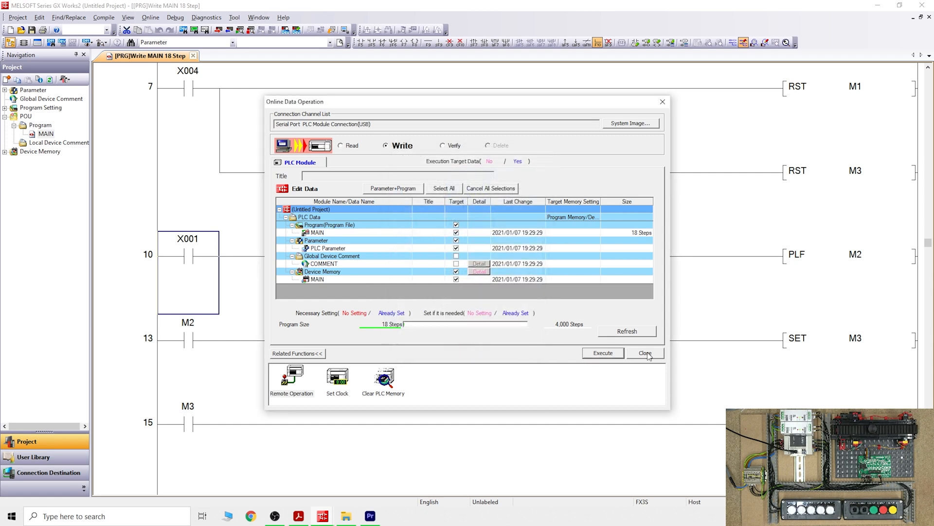
pyautogui.click(645, 353)
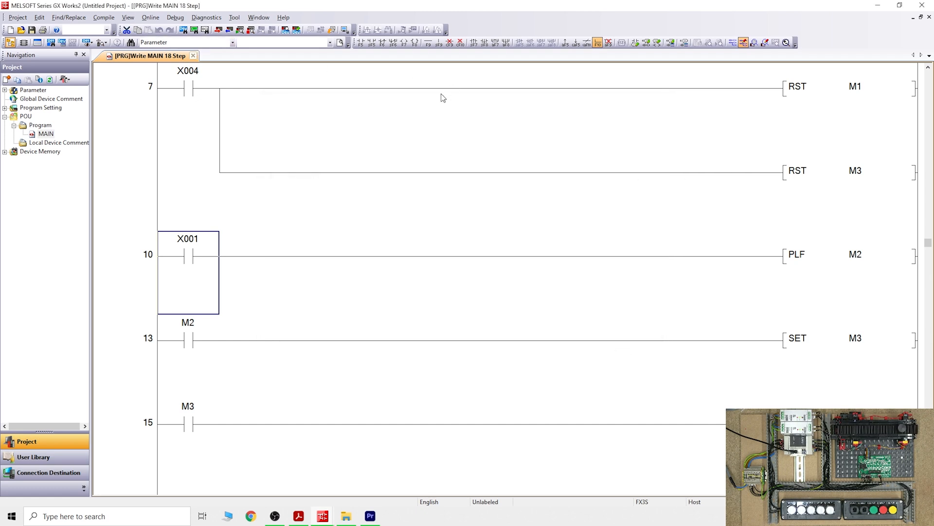
# - Replace the X001 contact on the PLF M2 rung with a normally closed X001 contact
pyautogui.scroll(3)
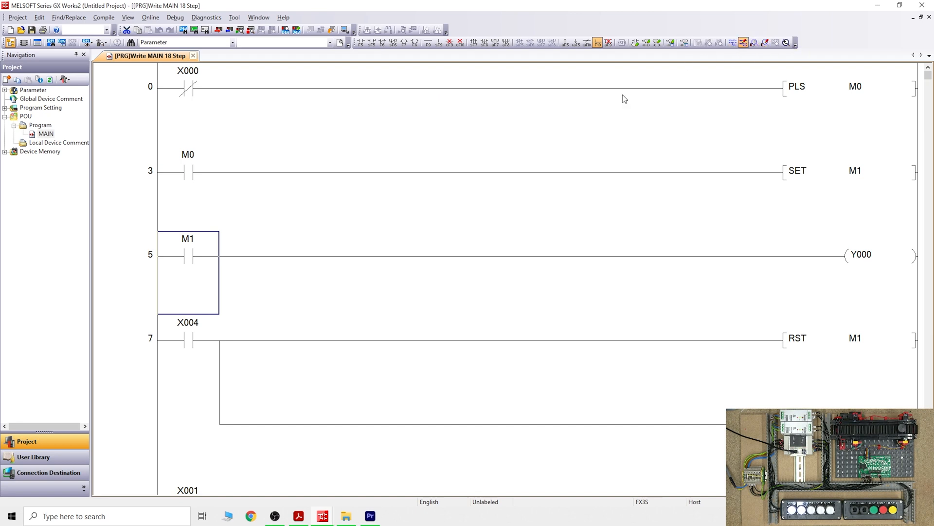
pyautogui.scroll(-3)
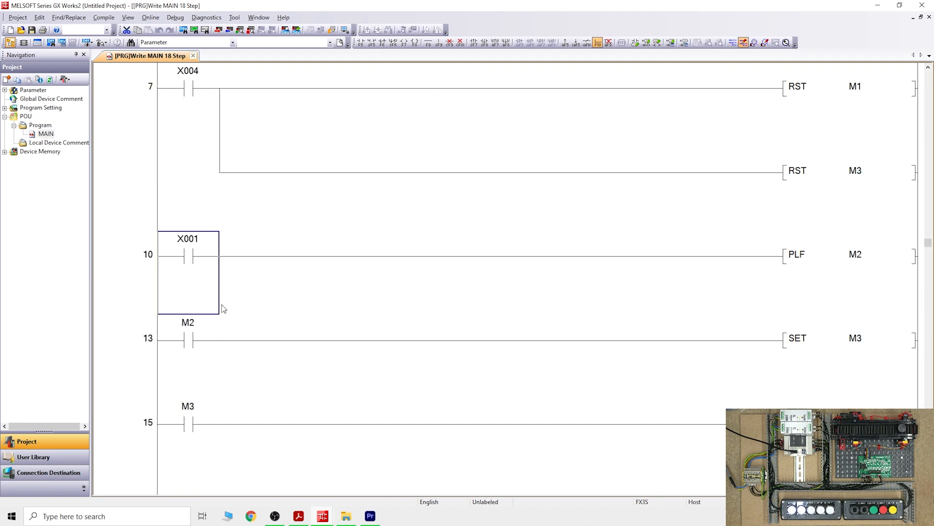
pyautogui.moveTo(752, 42)
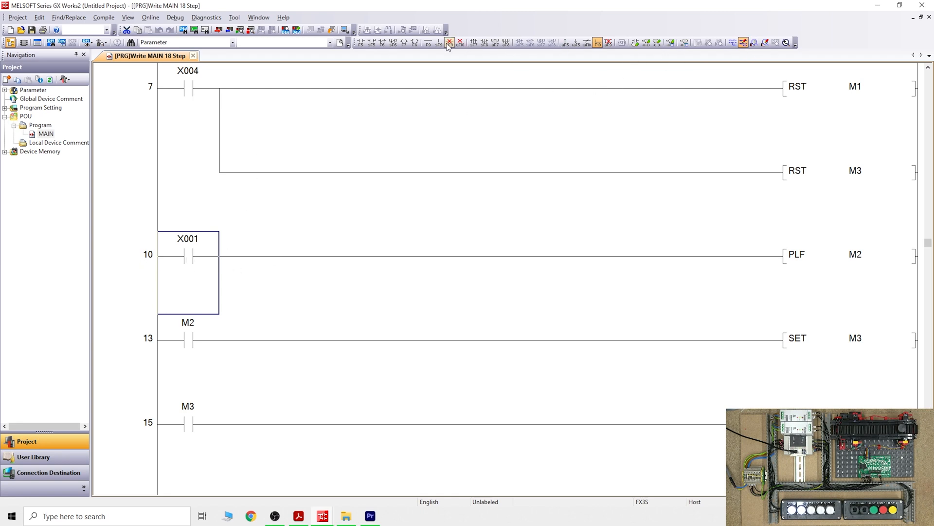
pyautogui.click(381, 42)
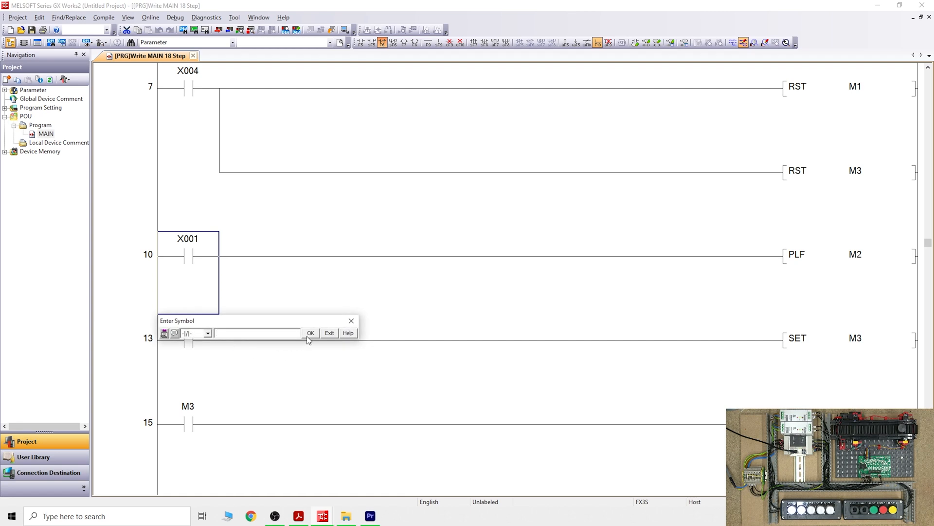
pyautogui.moveTo(286, 330)
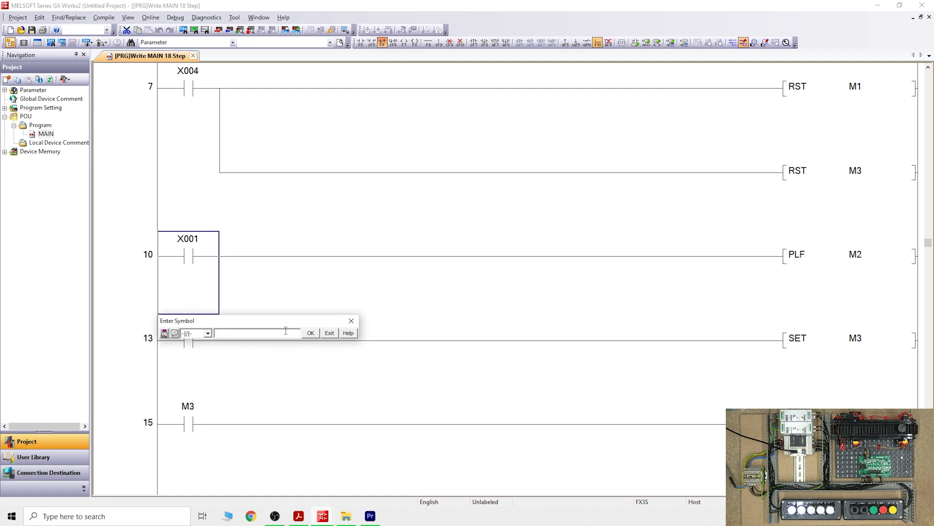
pyautogui.click(310, 332)
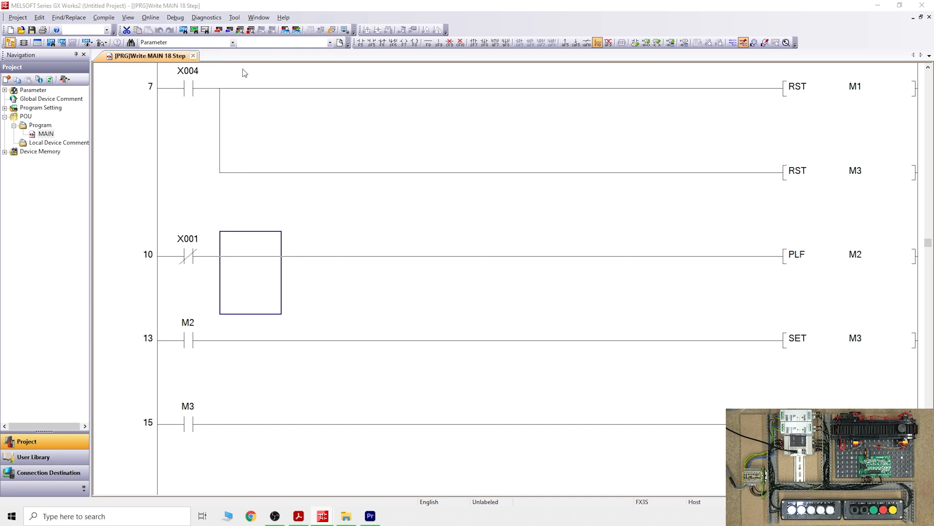
# - Rewrite the program with normally closed X001 to the PLC and switch the CPU back to RUN
pyautogui.click(602, 352)
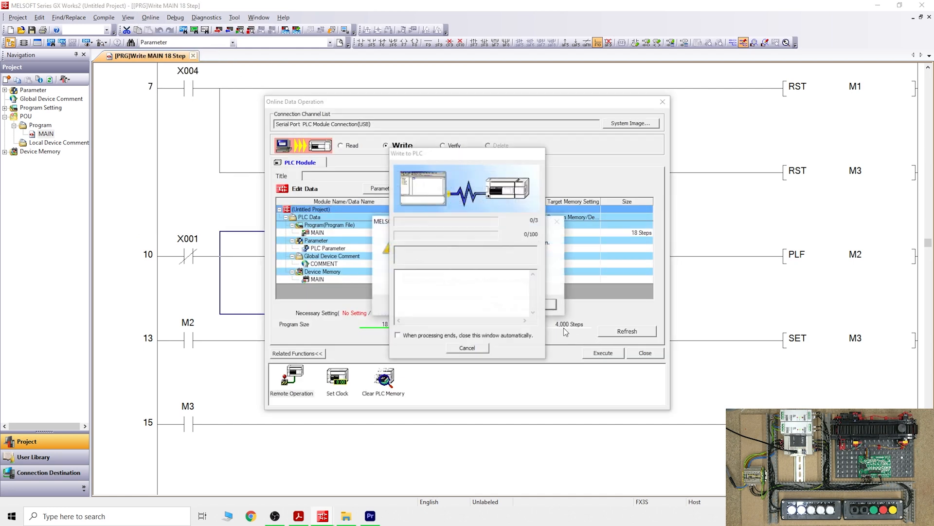
pyautogui.click(602, 353)
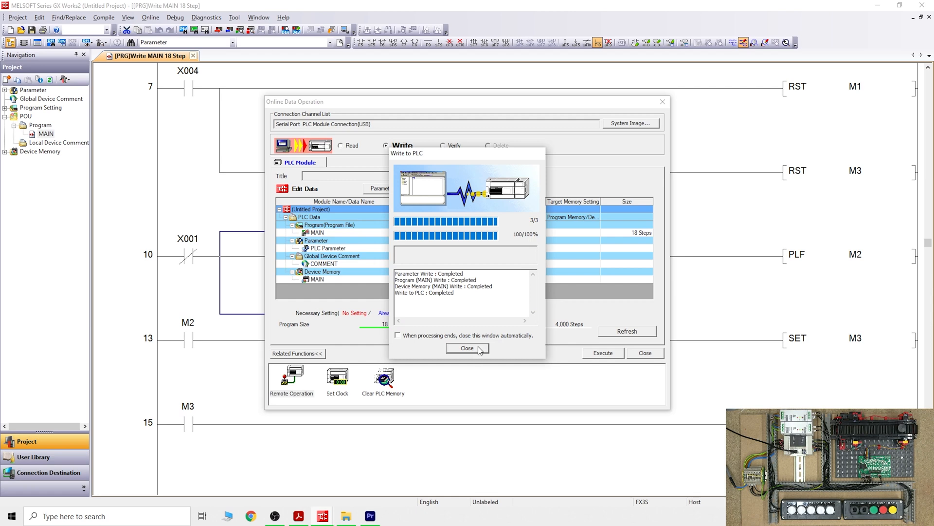
pyautogui.click(467, 348)
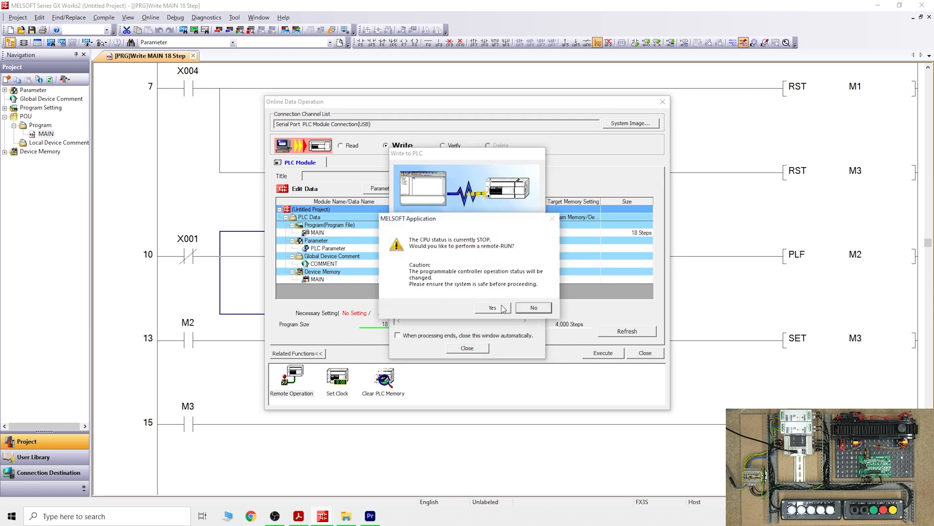
pyautogui.click(491, 308)
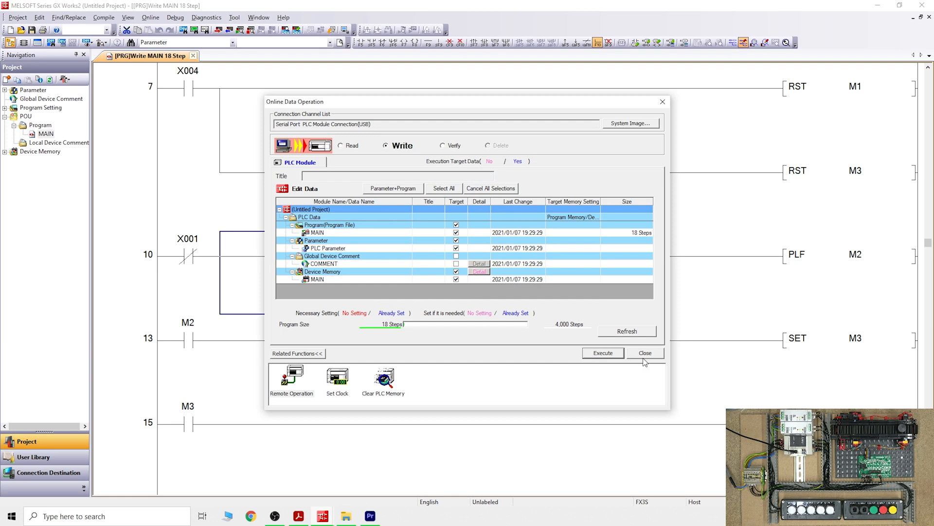
pyautogui.click(644, 353)
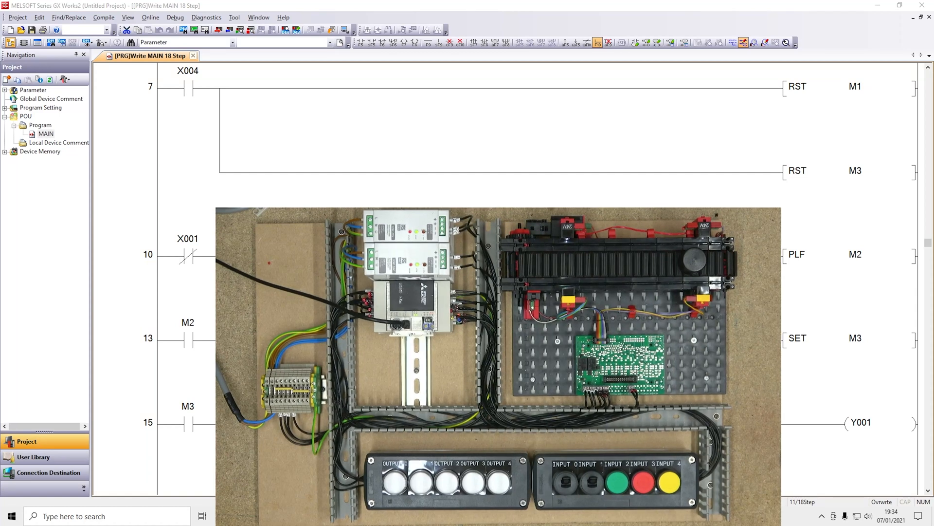
pyautogui.moveTo(801, 146)
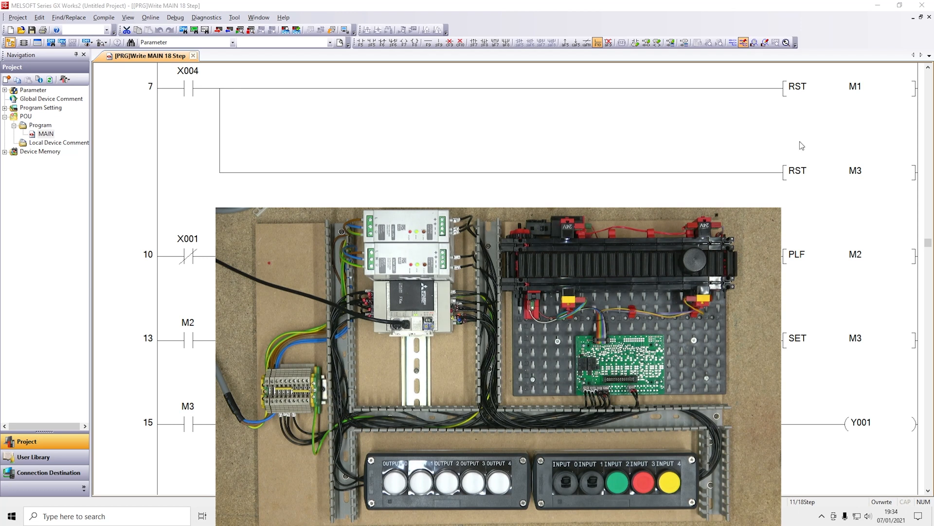
pyautogui.scroll(3)
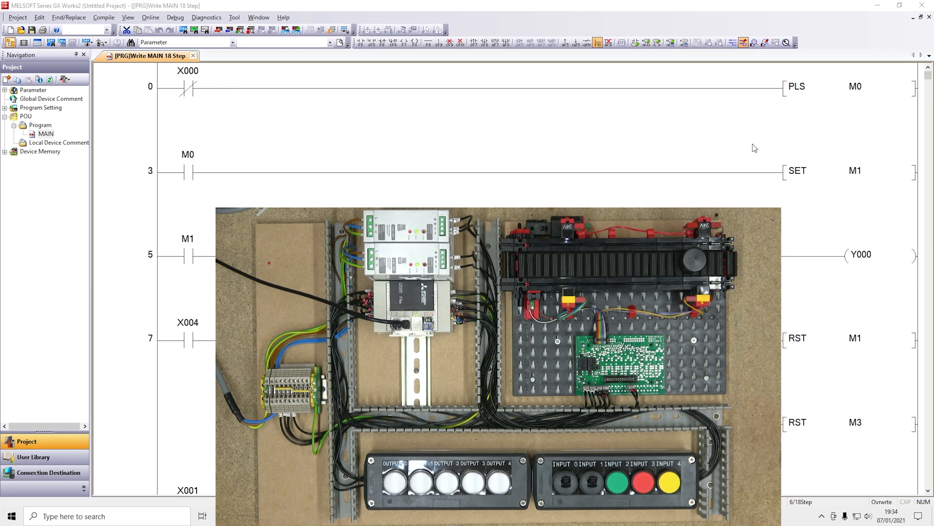
pyautogui.moveTo(133, 160)
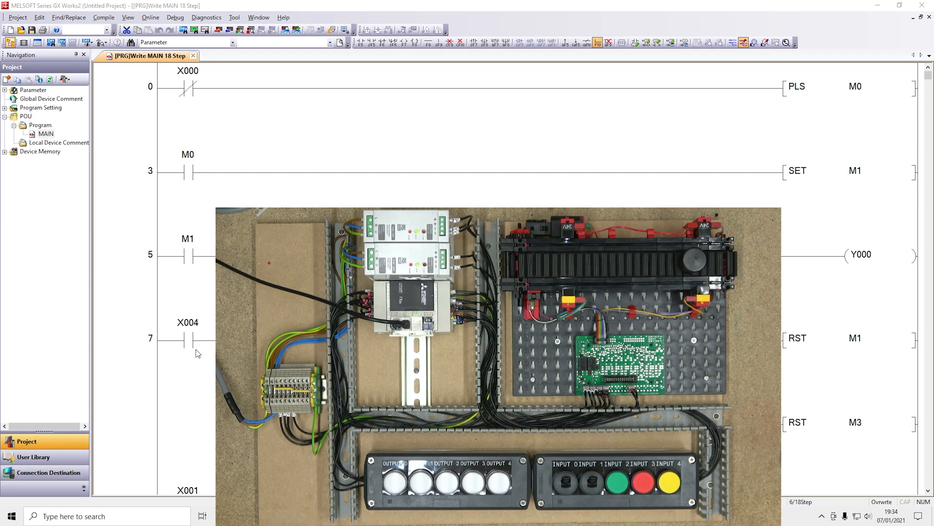
pyautogui.scroll(-3)
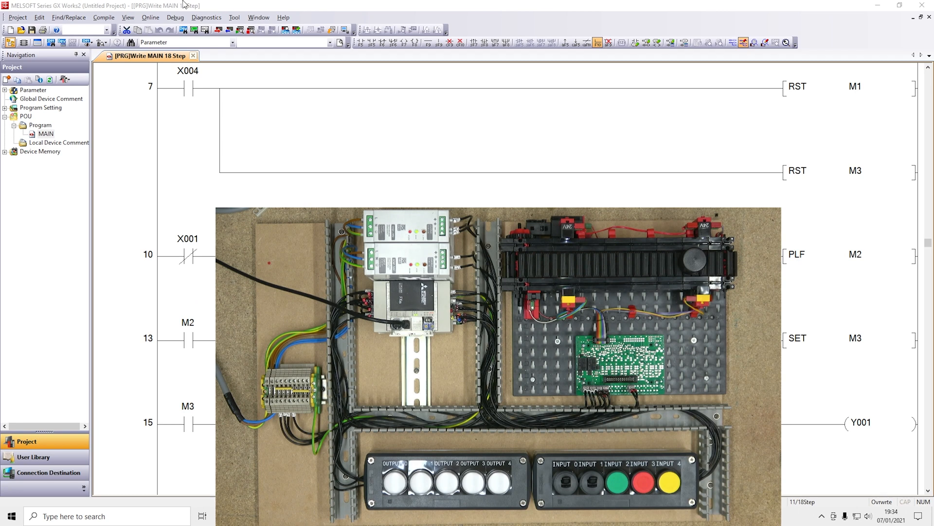
pyautogui.click(234, 17)
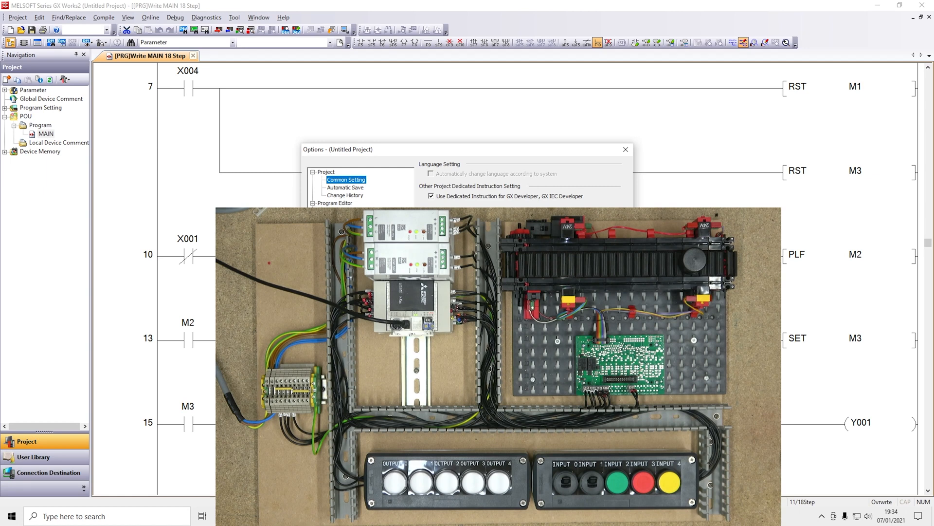
# - Set a compact ladder display format so rungs 0 through 15 show together
pyautogui.click(336, 202)
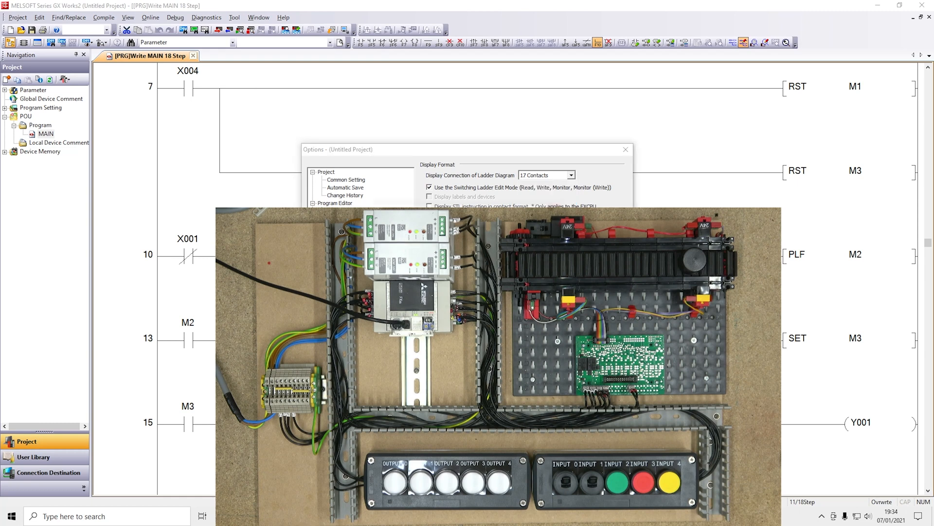
pyautogui.click(625, 149)
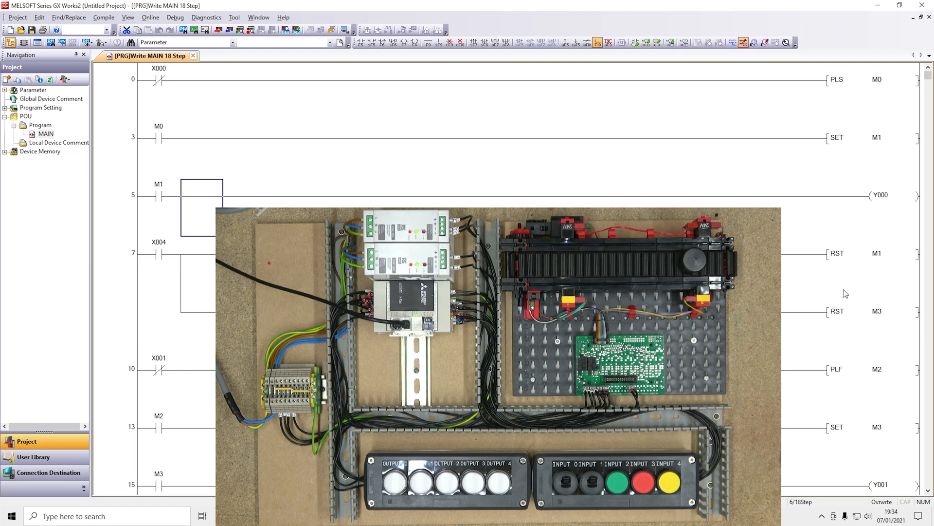
pyautogui.moveTo(803, 250)
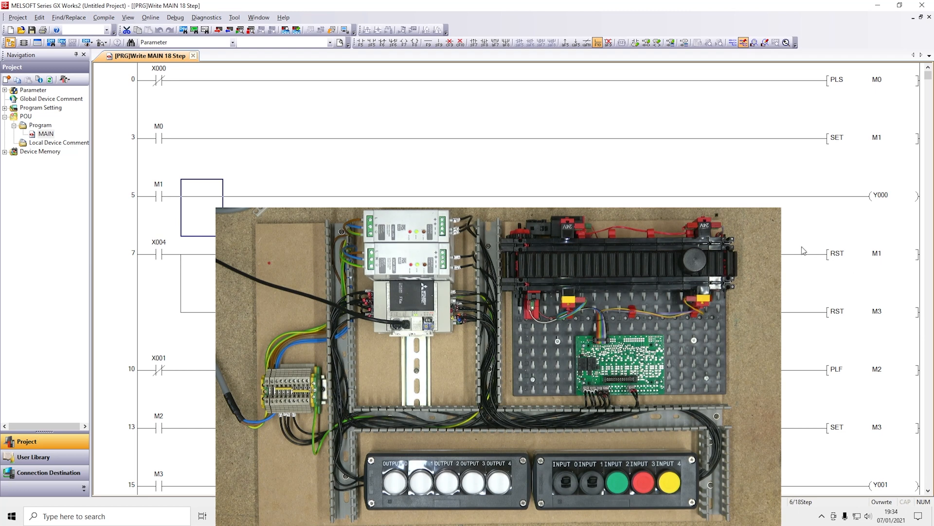